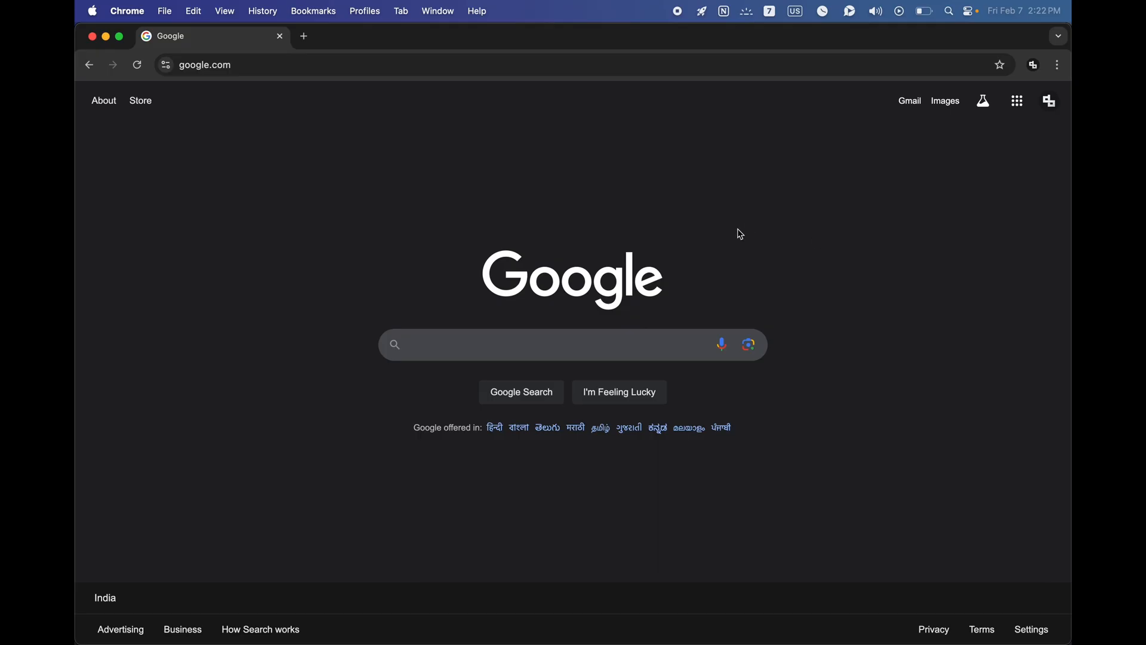
{"action": "mouse_move", "coordinate": [736, 201]}
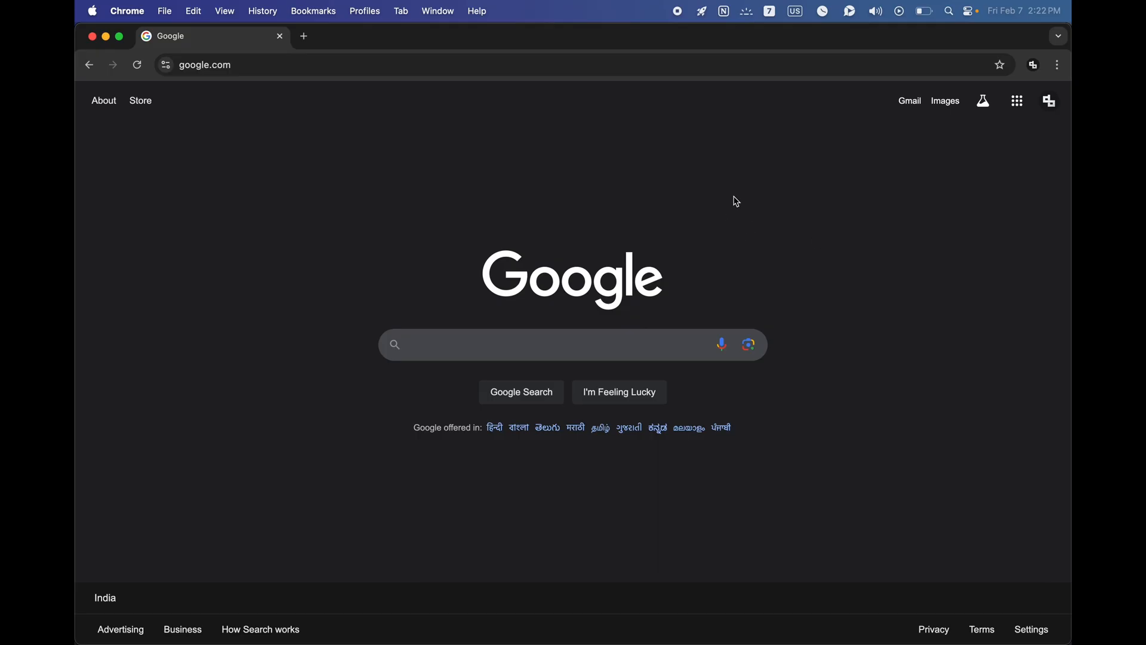
{"action": "mouse_move", "coordinate": [347, 227]}
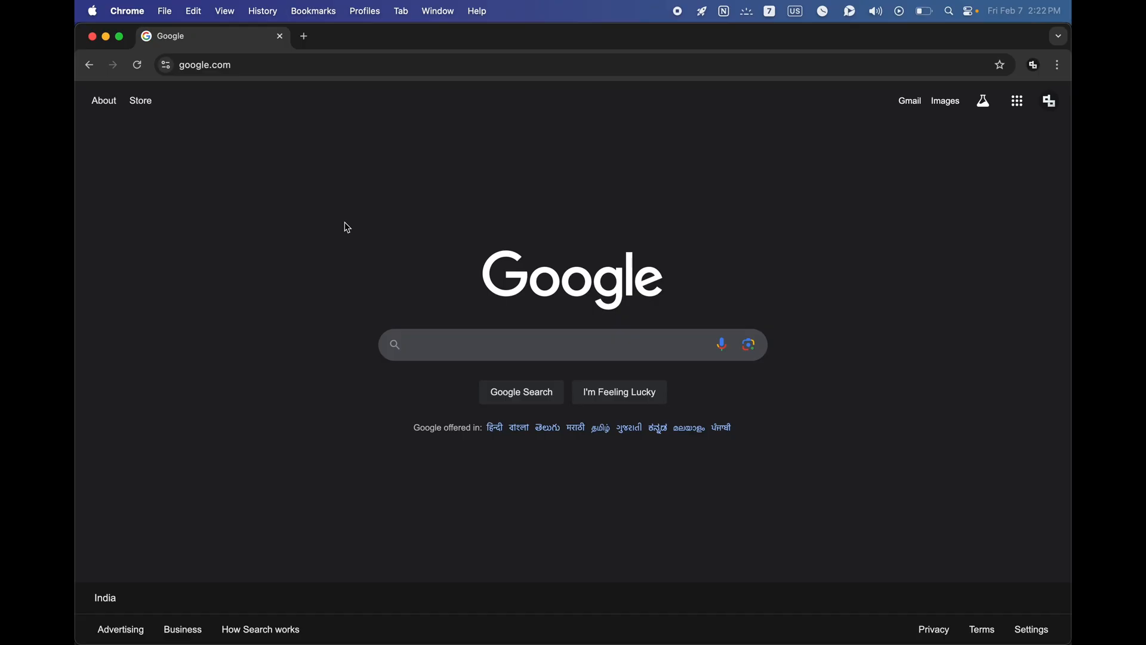
{"action": "mouse_move", "coordinate": [903, 300]}
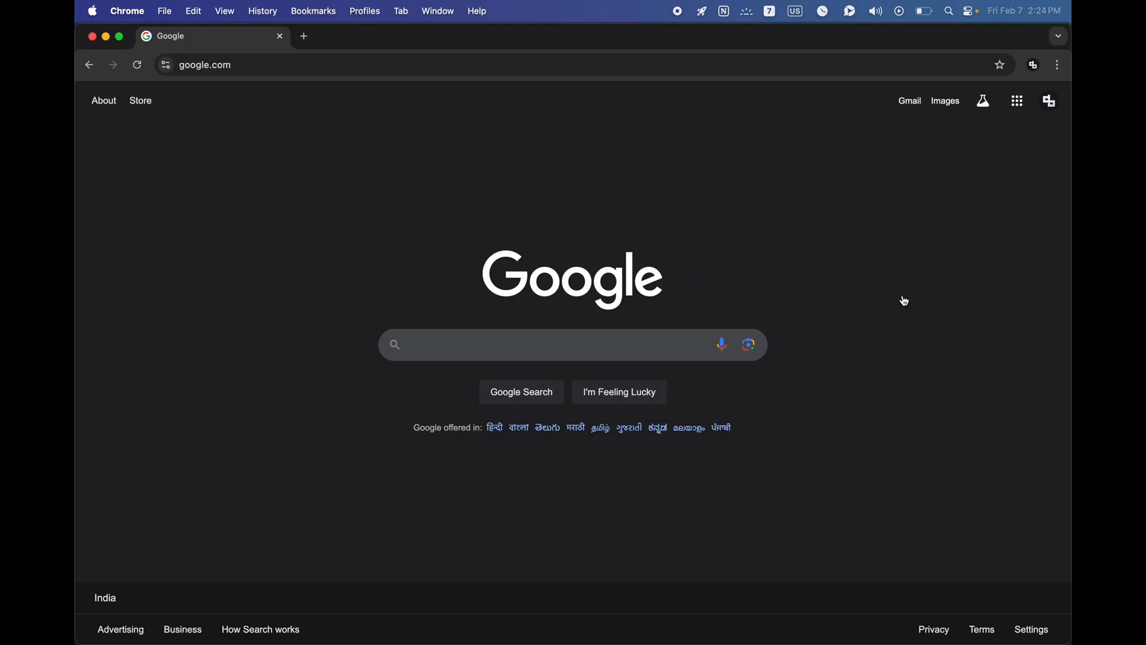
{"action": "mouse_move", "coordinate": [825, 262]}
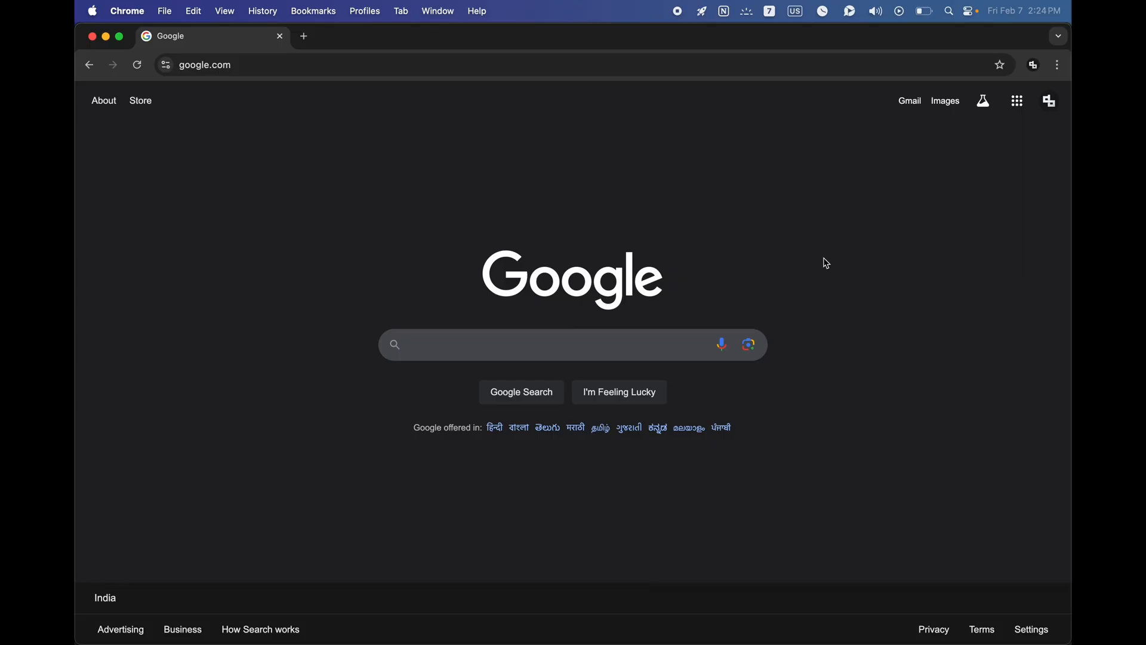
{"action": "mouse_move", "coordinate": [558, 208]}
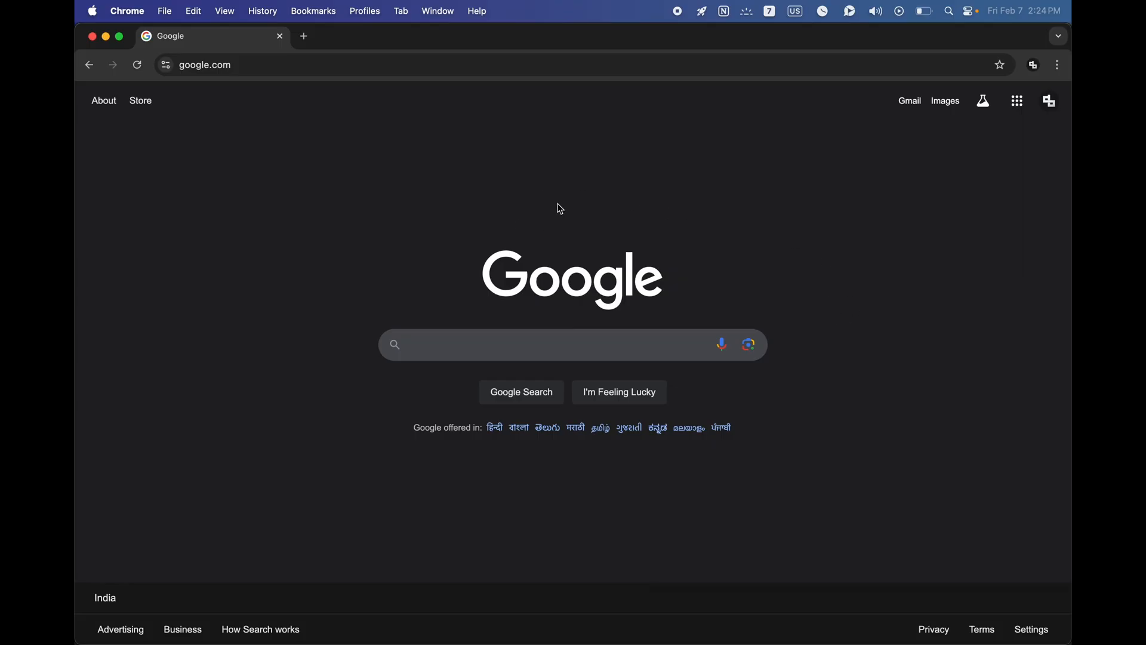
{"action": "mouse_move", "coordinate": [393, 205]}
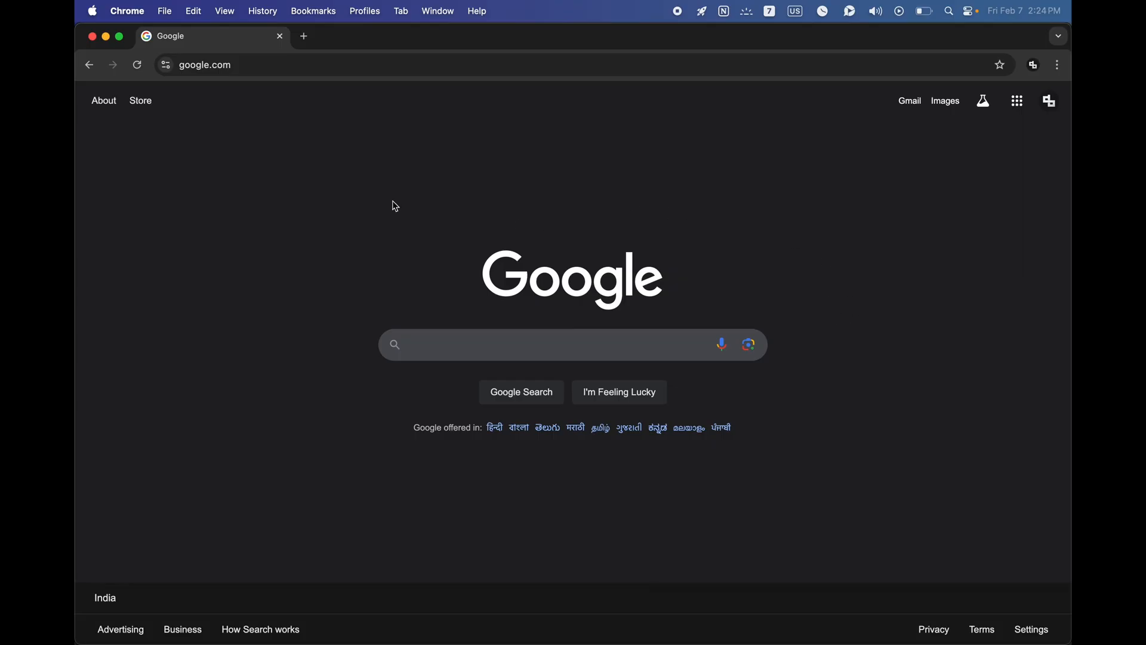
{"action": "mouse_move", "coordinate": [220, 267]}
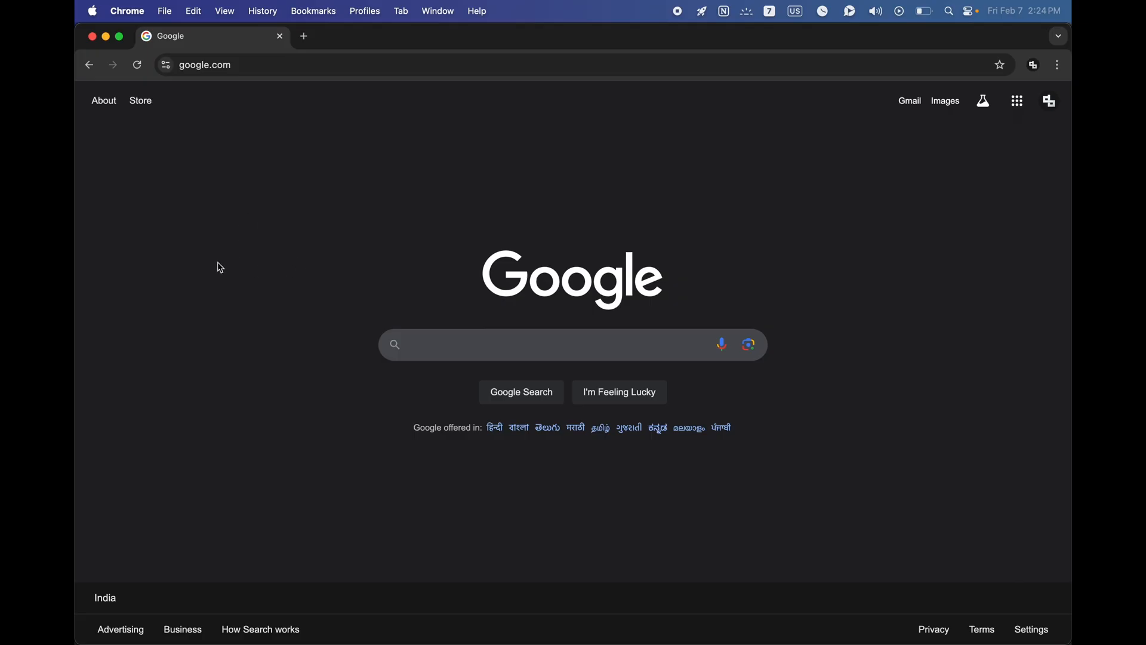
Open the DeviceBAR YouTube channel page and select its URL in the address bar
{"action": "left_click", "coordinate": [126, 11]}
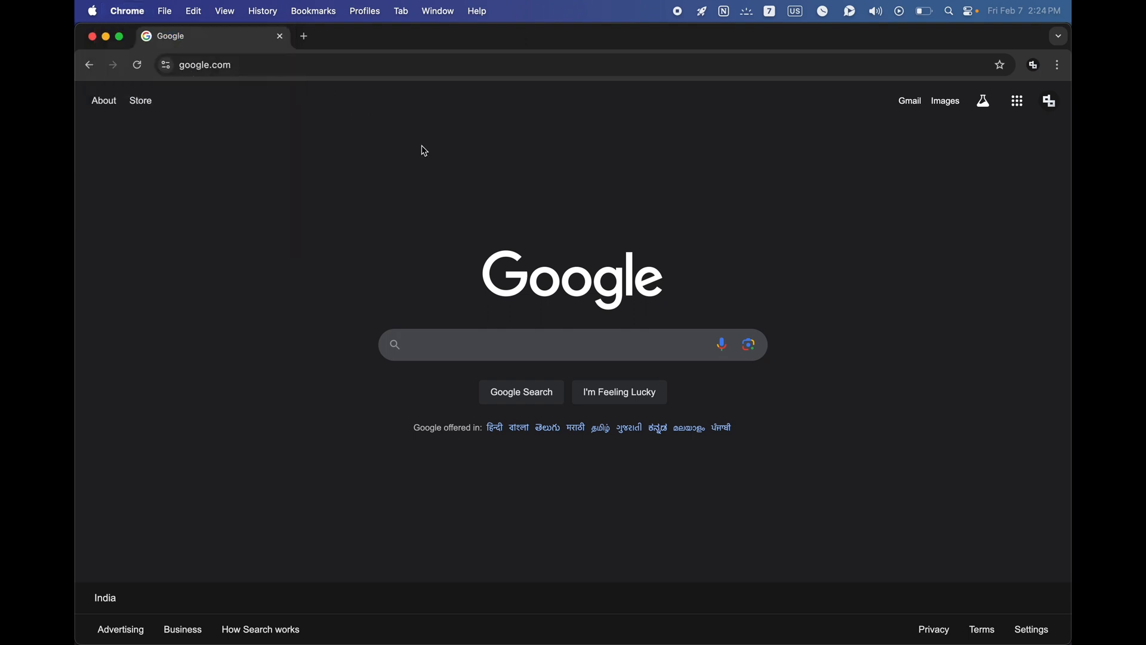
{"action": "mouse_move", "coordinate": [1024, 283]}
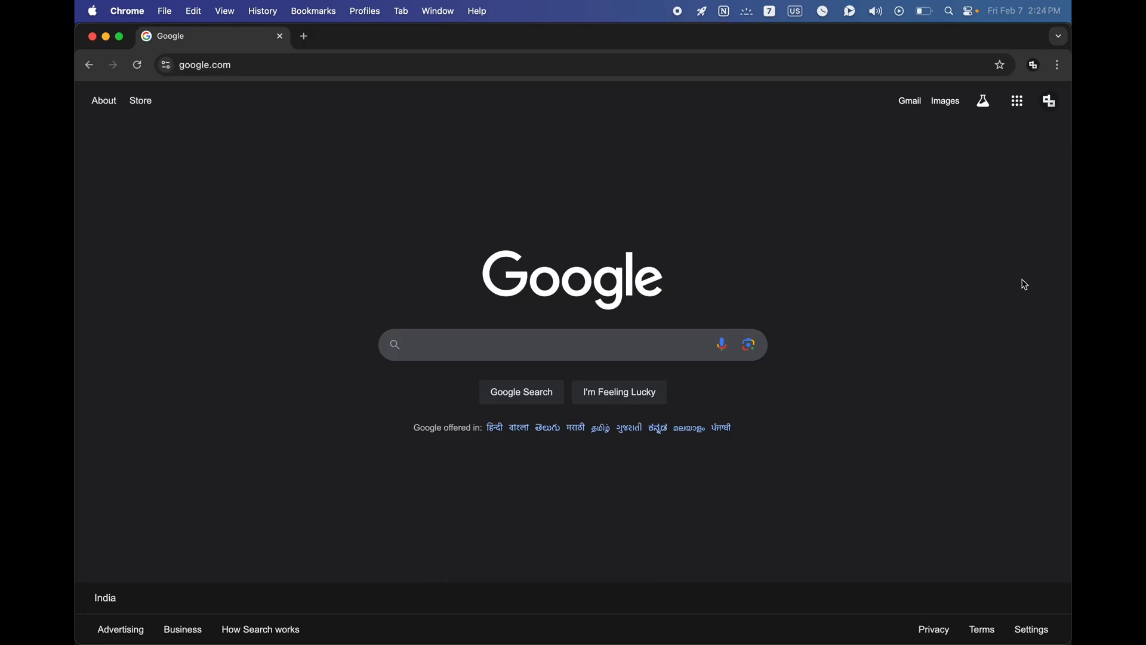
{"action": "mouse_move", "coordinate": [1018, 350]}
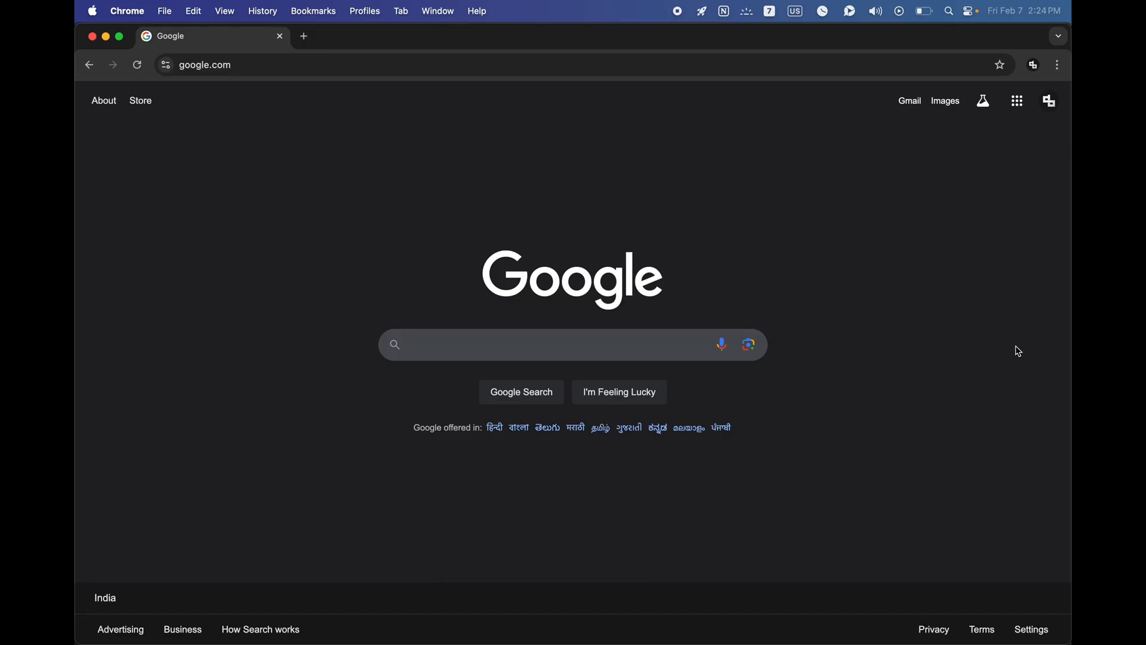
{"action": "mouse_move", "coordinate": [545, 608]}
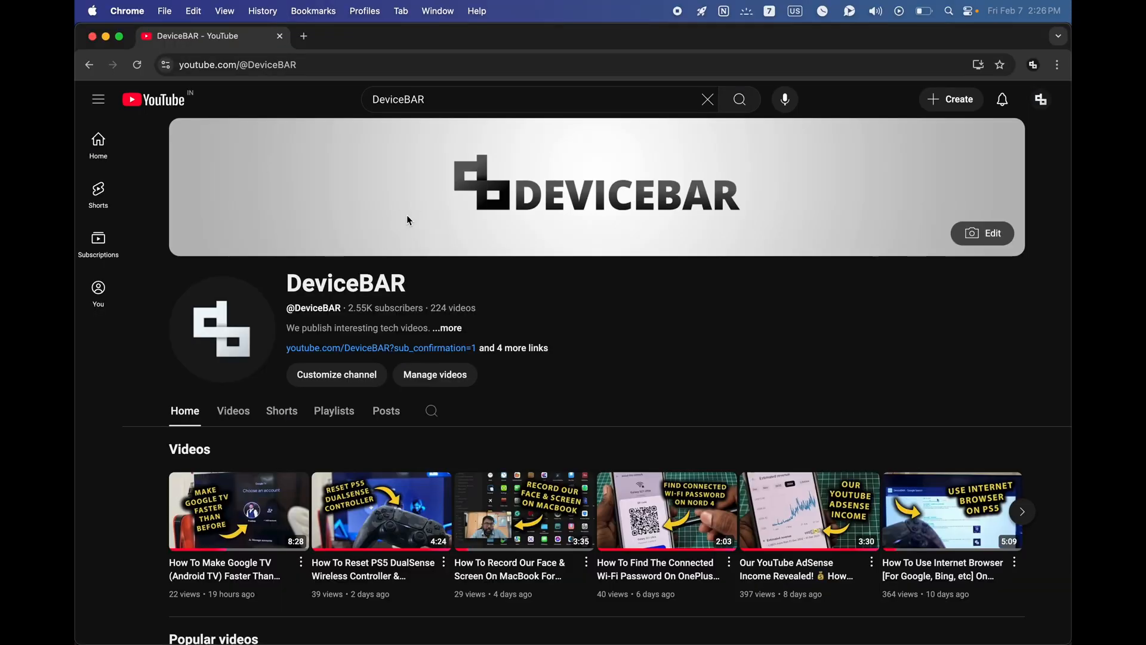
{"action": "mouse_move", "coordinate": [394, 207]}
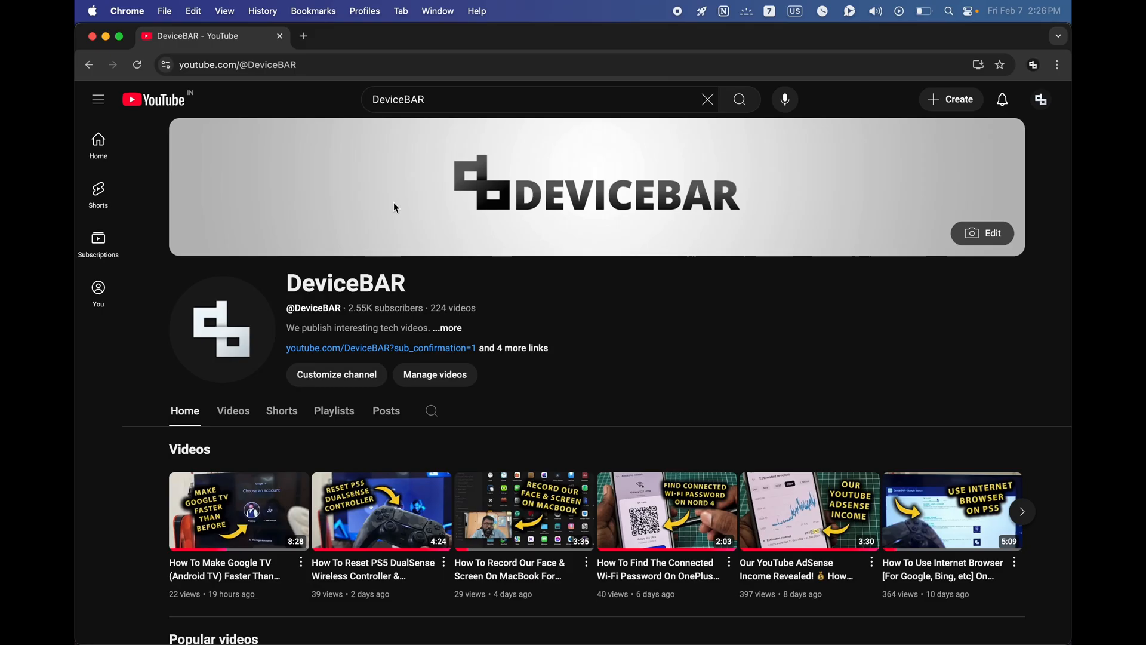
{"action": "mouse_move", "coordinate": [495, 208]}
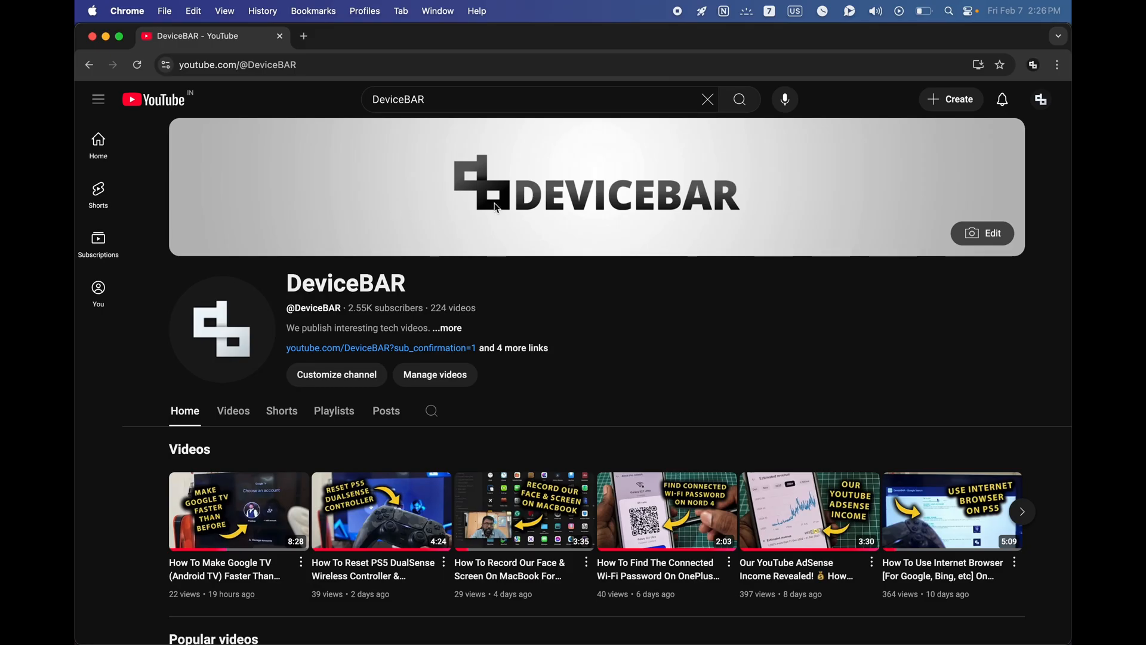
{"action": "mouse_move", "coordinate": [286, 156]}
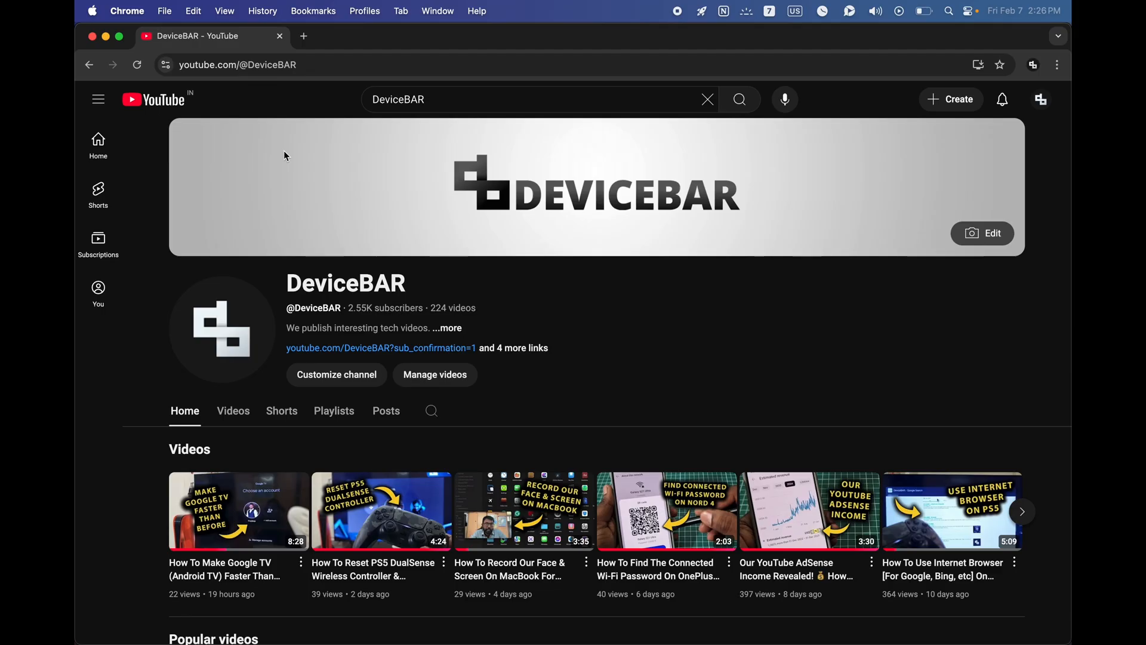
{"action": "left_click", "coordinate": [260, 64]}
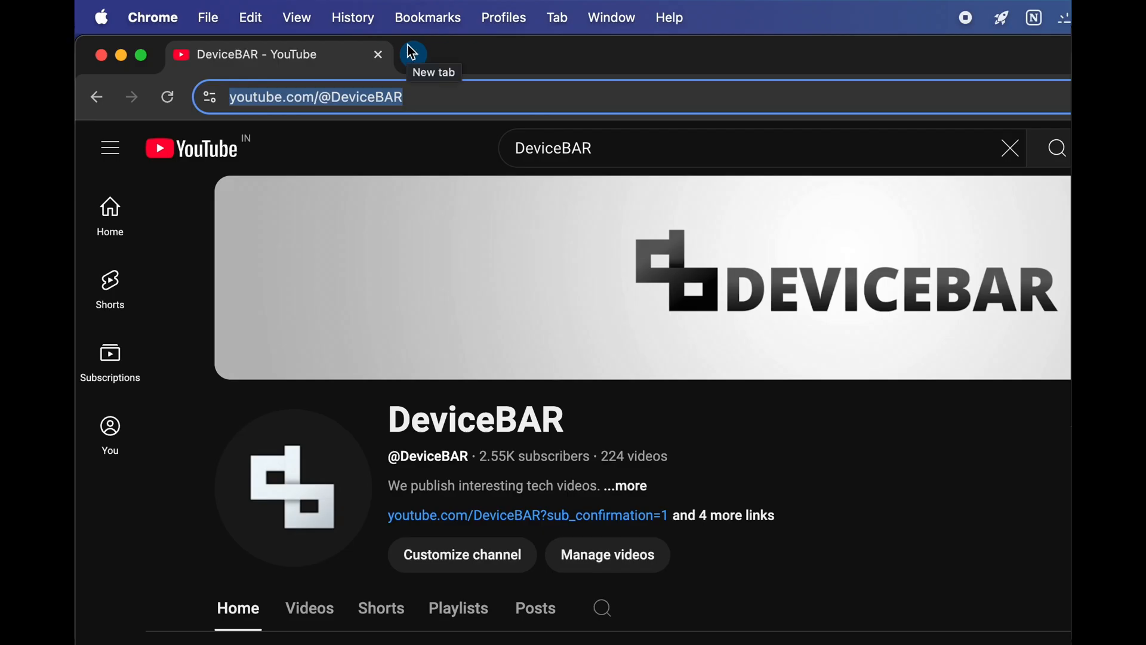
Open a second blank tab next to the DeviceBAR YouTube tab
{"action": "left_click", "coordinate": [412, 53]}
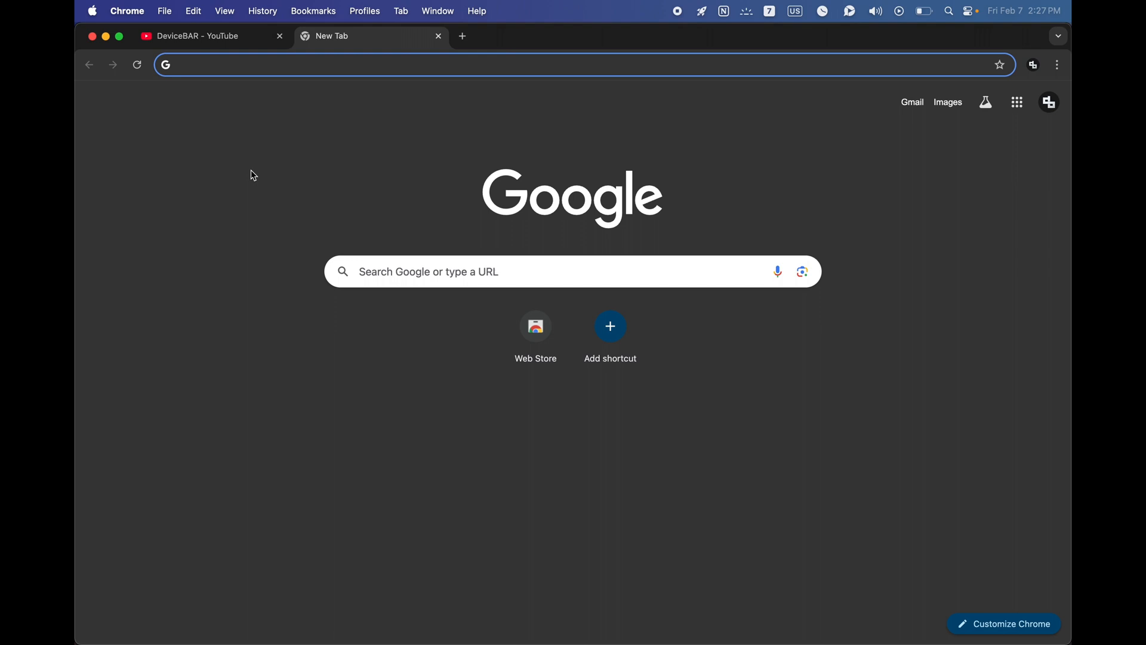
{"action": "mouse_move", "coordinate": [617, 344]}
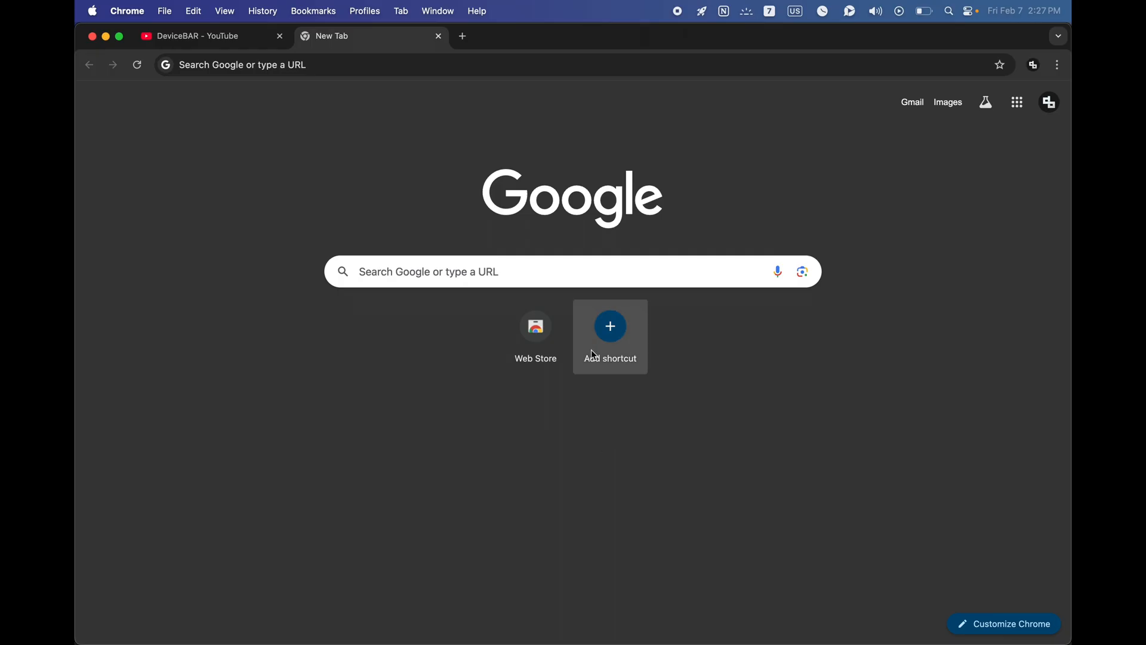
{"action": "mouse_move", "coordinate": [629, 352]}
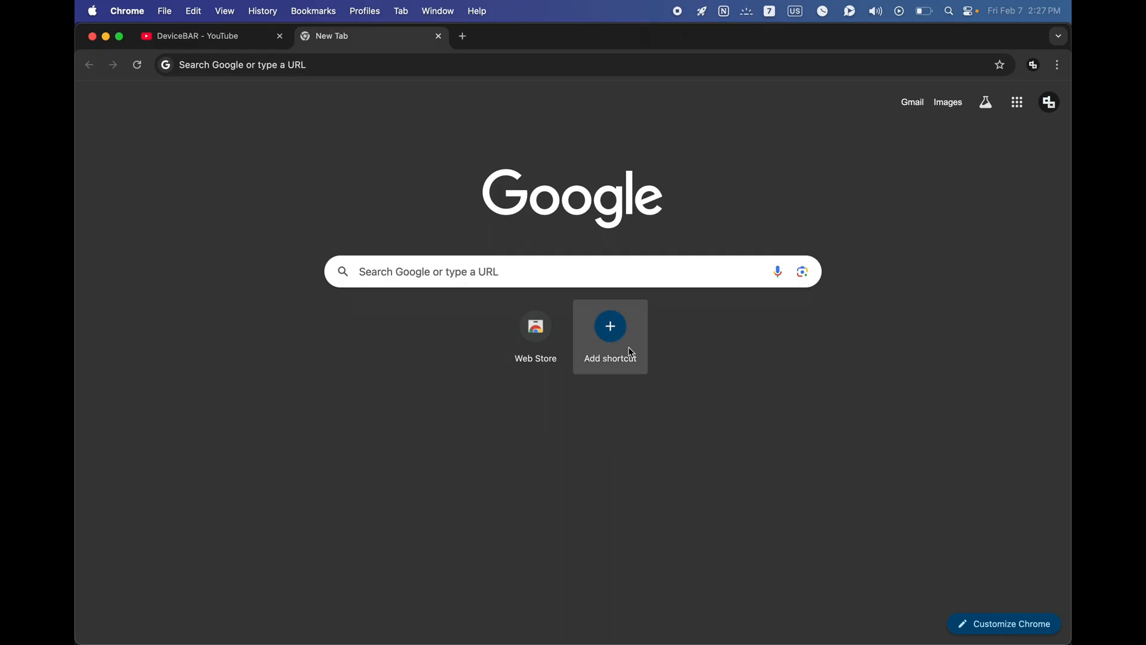
{"action": "mouse_move", "coordinate": [695, 401]}
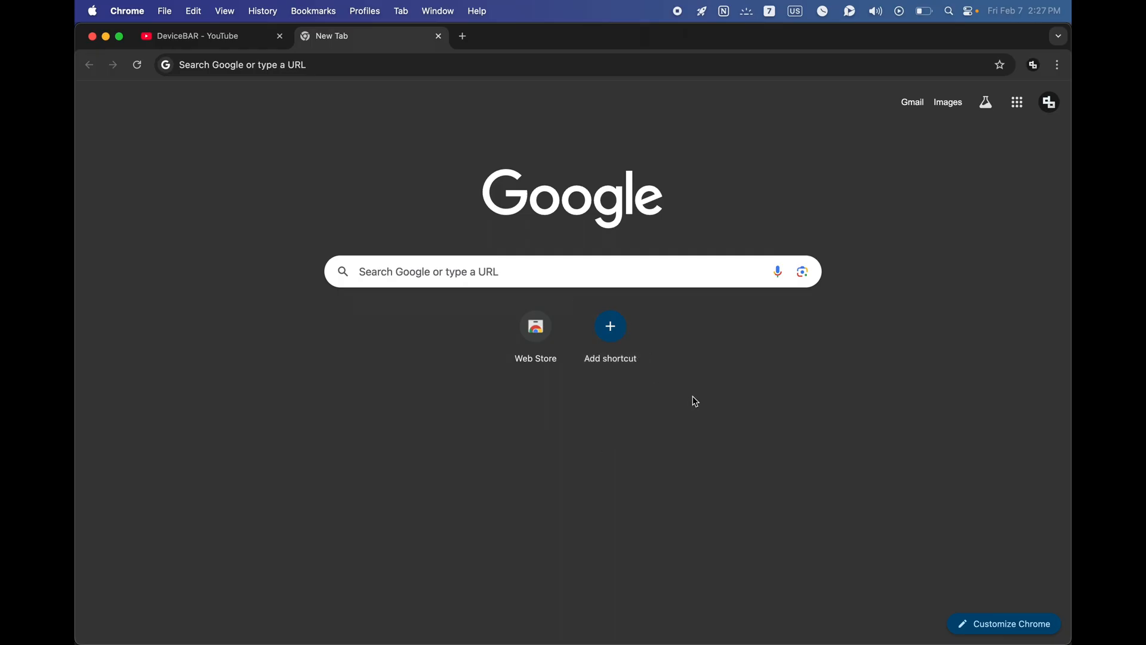
{"action": "mouse_move", "coordinate": [693, 411]}
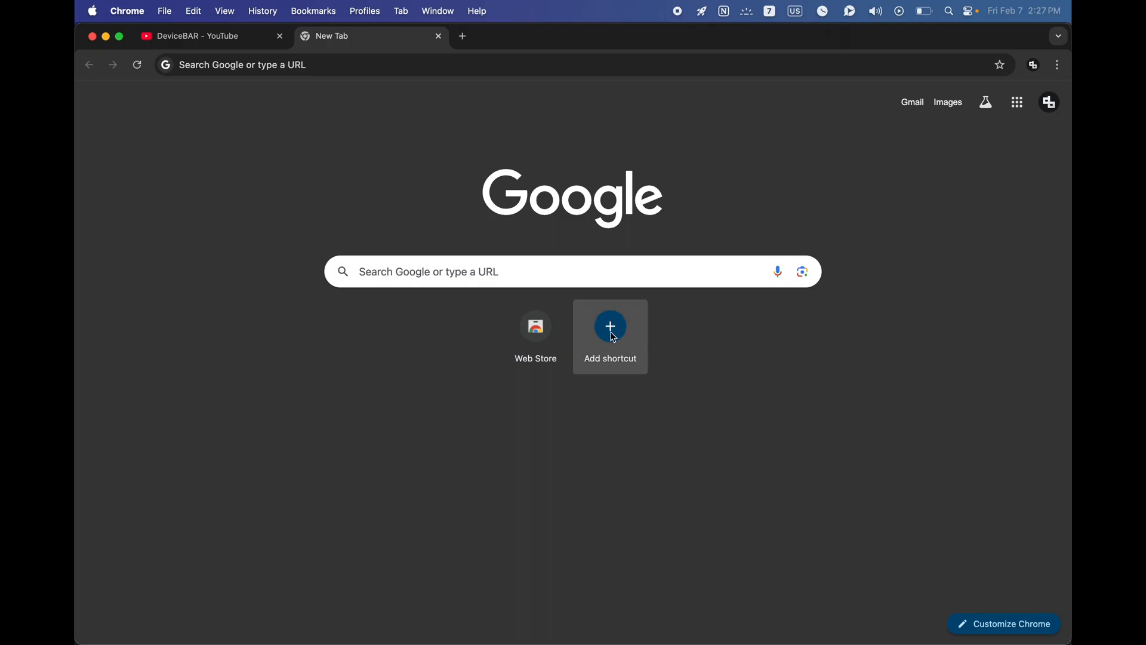
{"action": "left_click", "coordinate": [610, 327]}
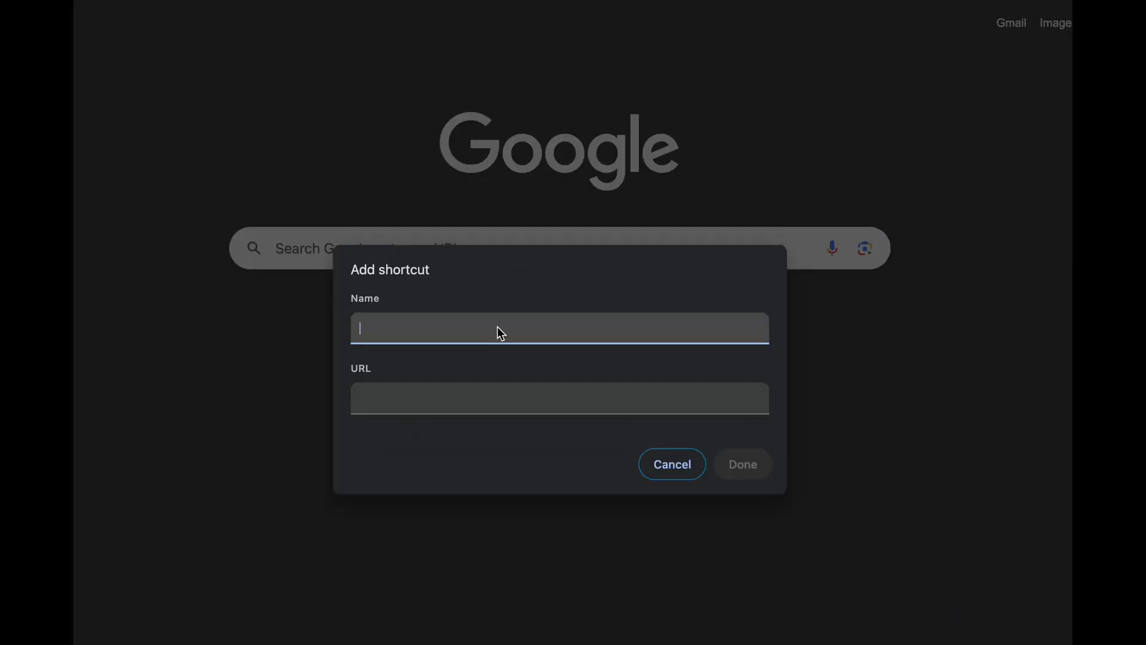
{"action": "type", "text": "DeviceBAR"}
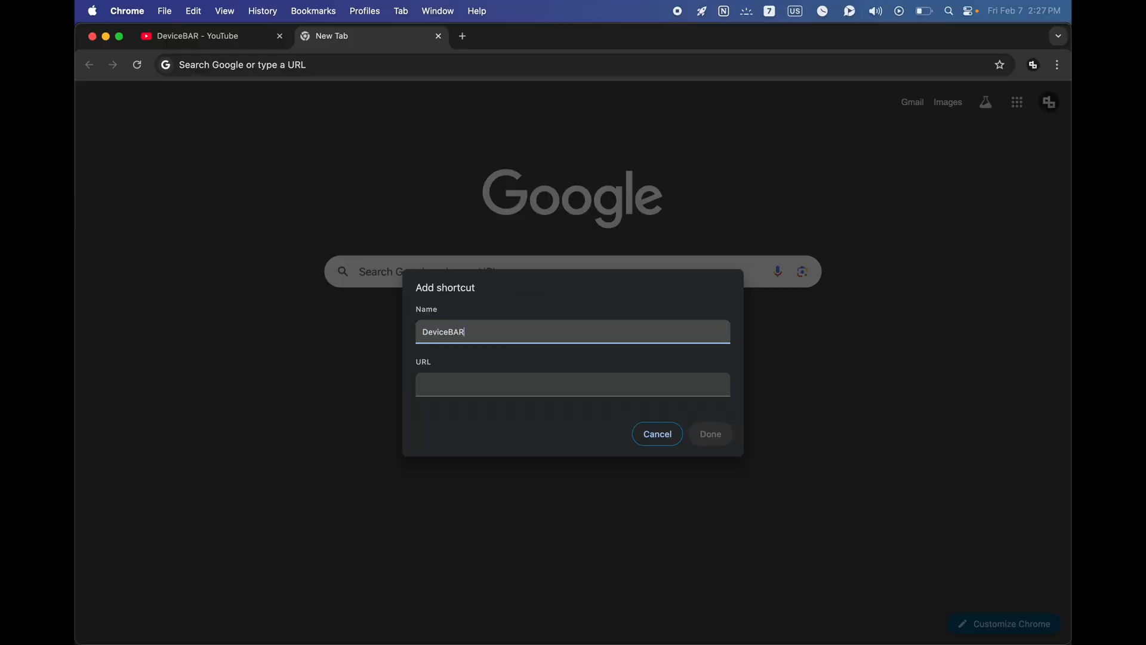
{"action": "left_click", "coordinate": [572, 384]}
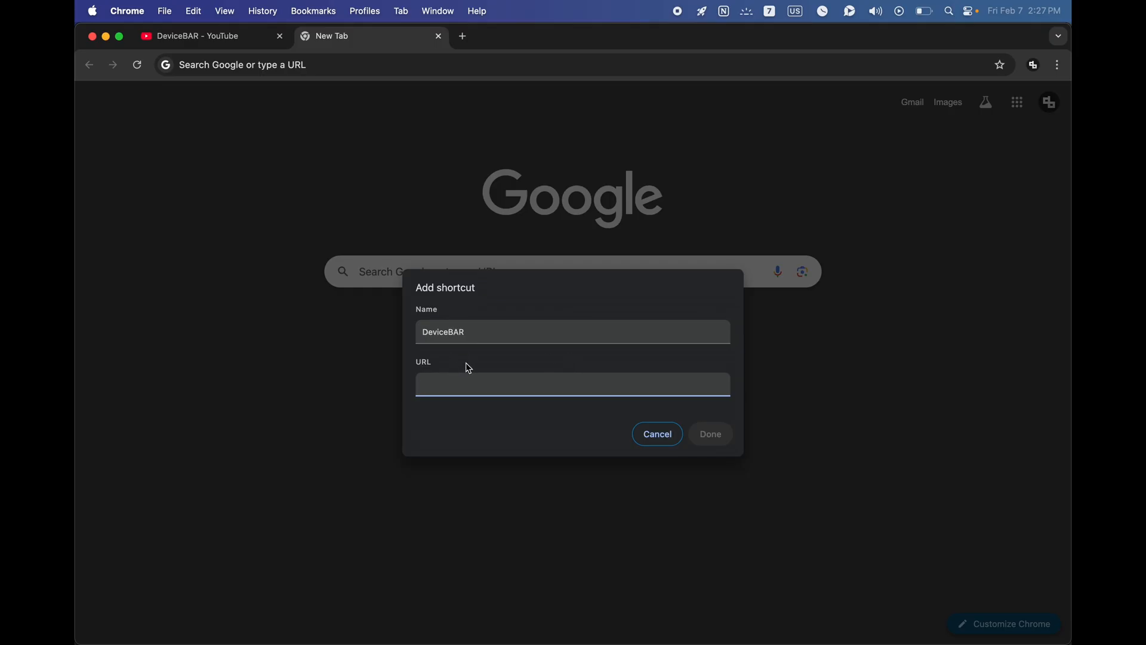
{"action": "type", "text": "https://www.youtube.com/@DeviceBAR"}
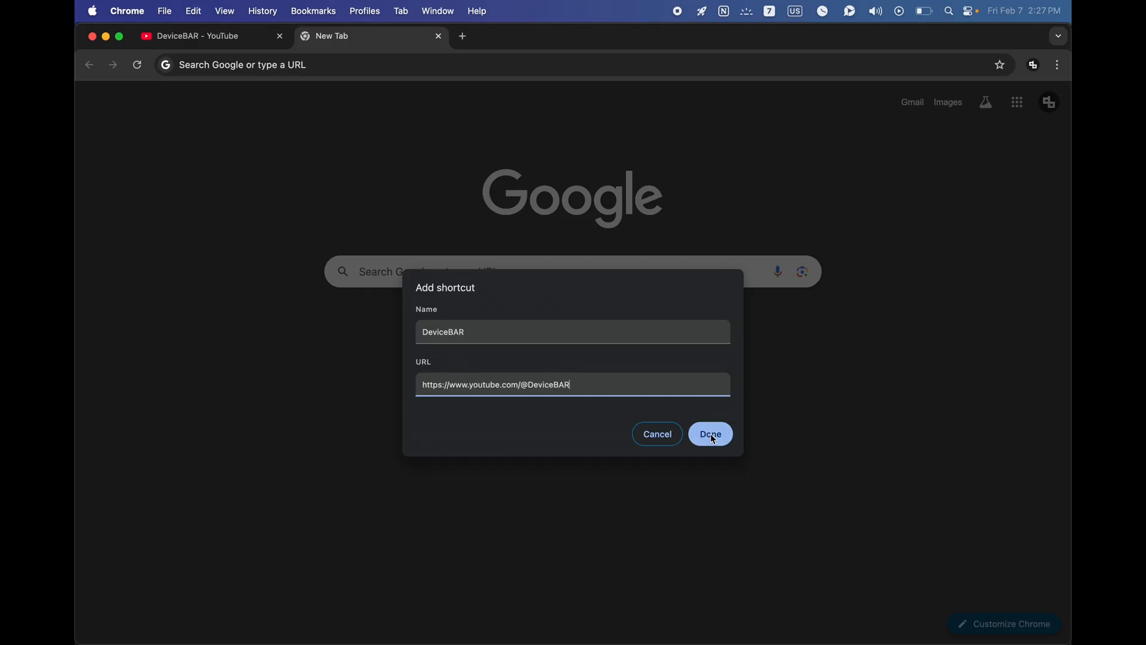
{"action": "left_click", "coordinate": [710, 433]}
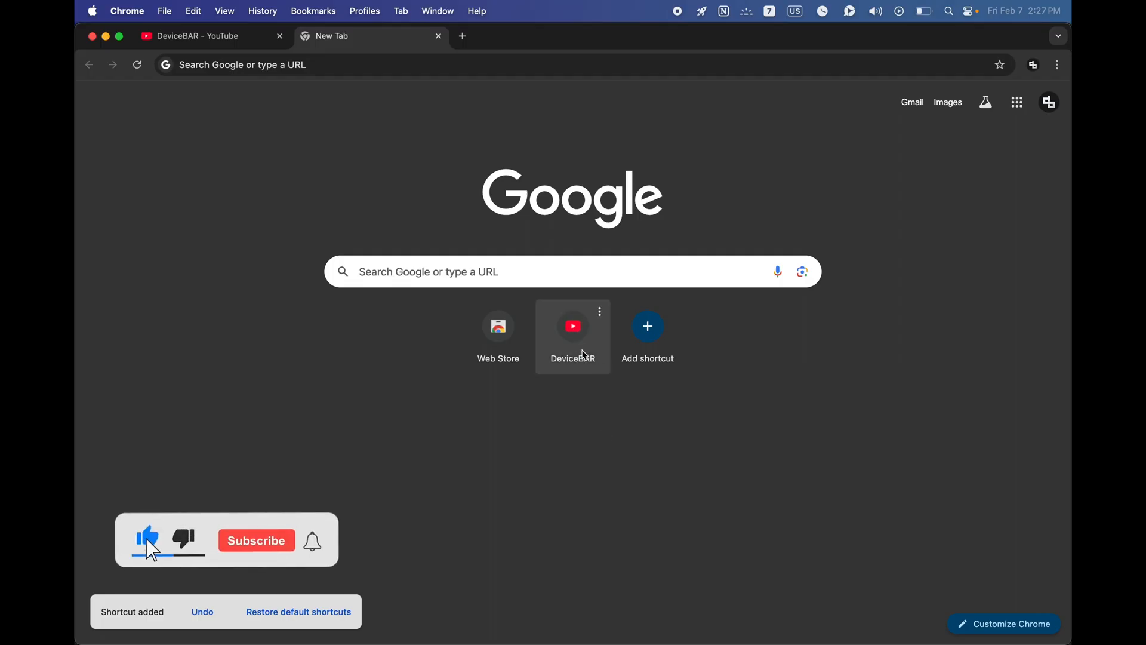
Remove the DeviceBAR shortcut through its three-dot menu
{"action": "left_click", "coordinate": [256, 541]}
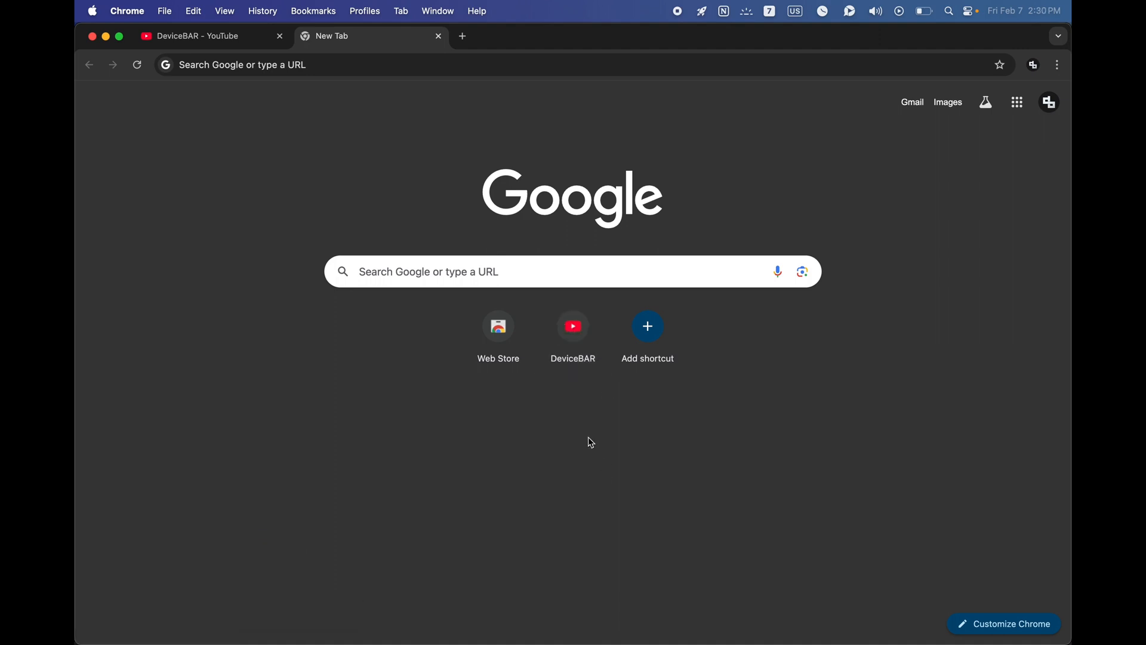
{"action": "mouse_move", "coordinate": [552, 428]}
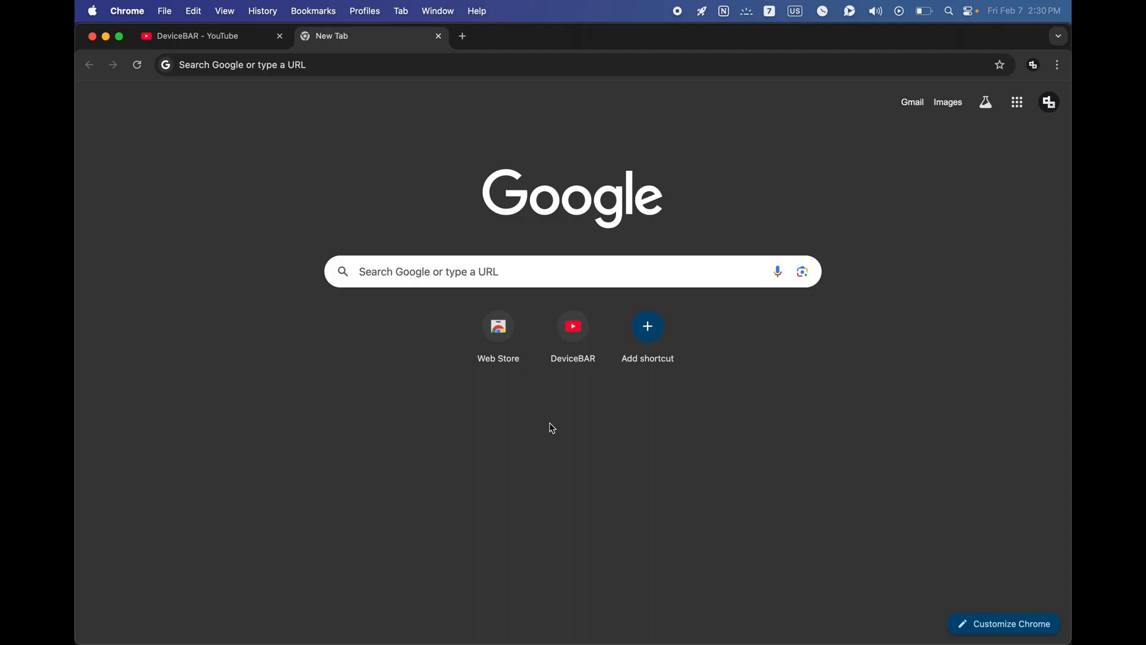
{"action": "mouse_move", "coordinate": [590, 353]}
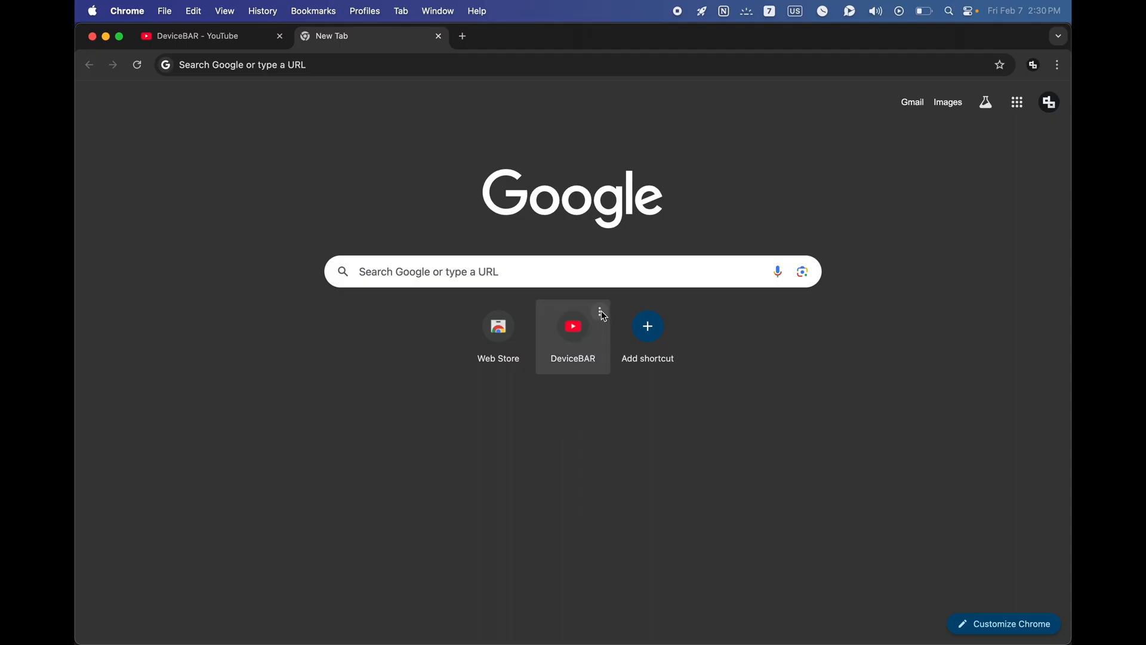
{"action": "left_click", "coordinate": [599, 313]}
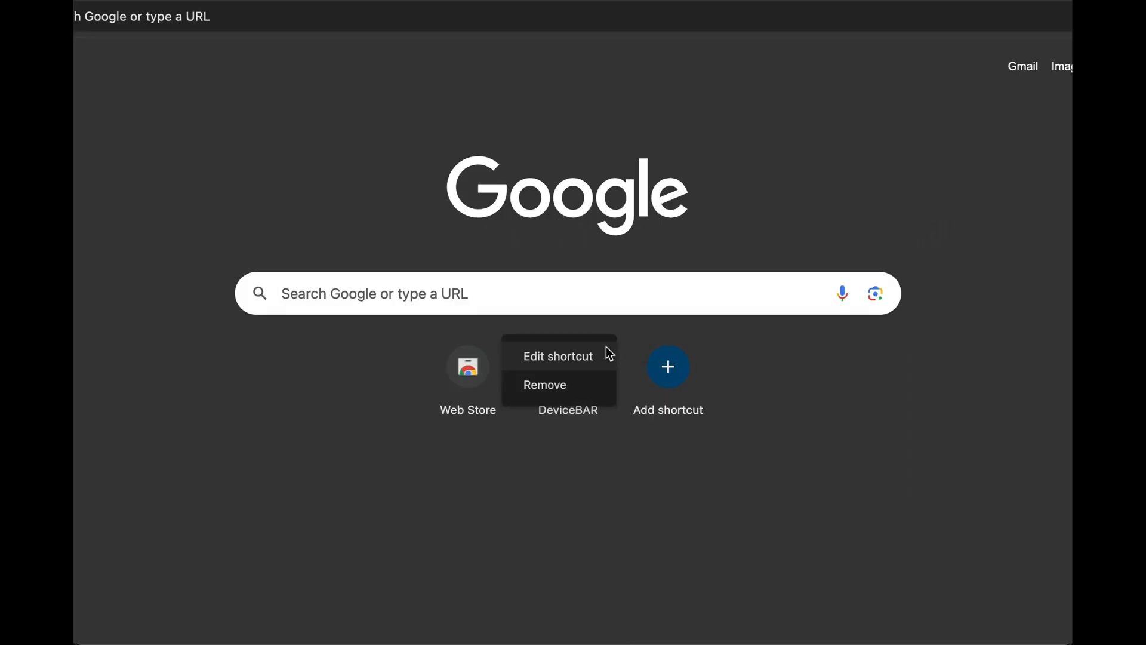
{"action": "mouse_move", "coordinate": [581, 395]}
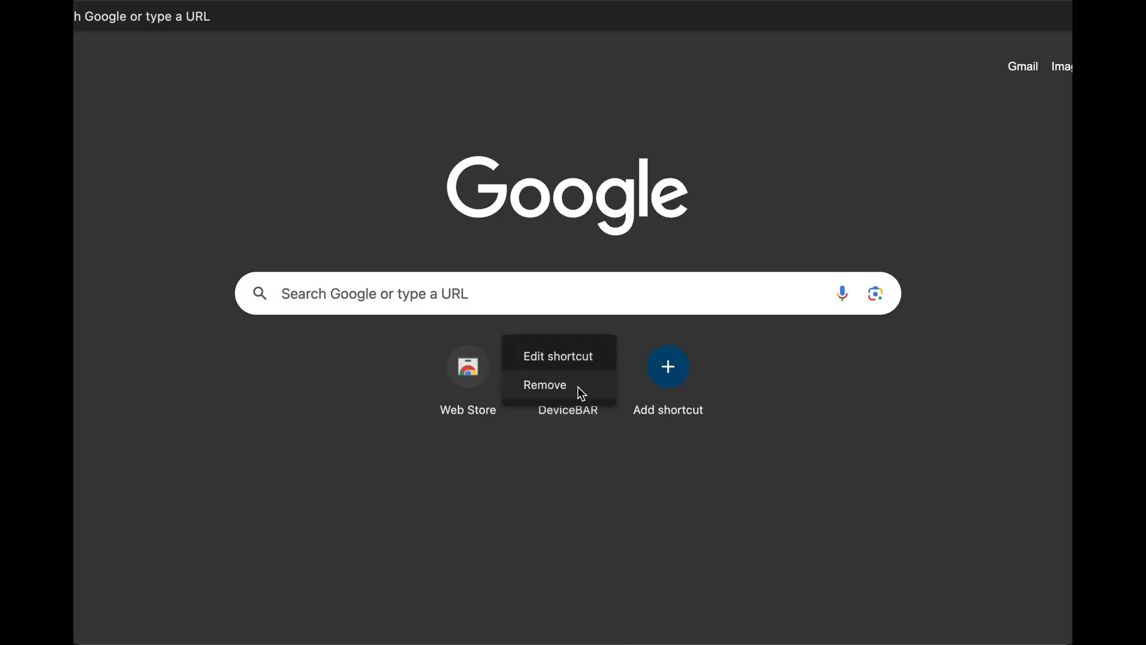
{"action": "left_click", "coordinate": [545, 385]}
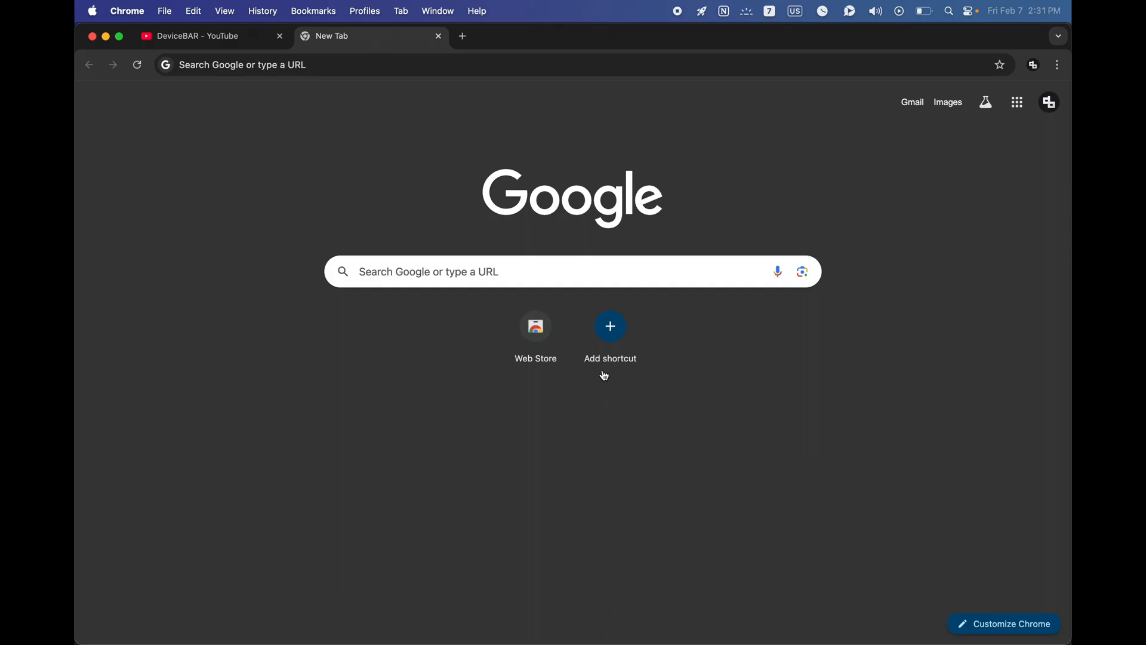
{"action": "mouse_move", "coordinate": [613, 430]}
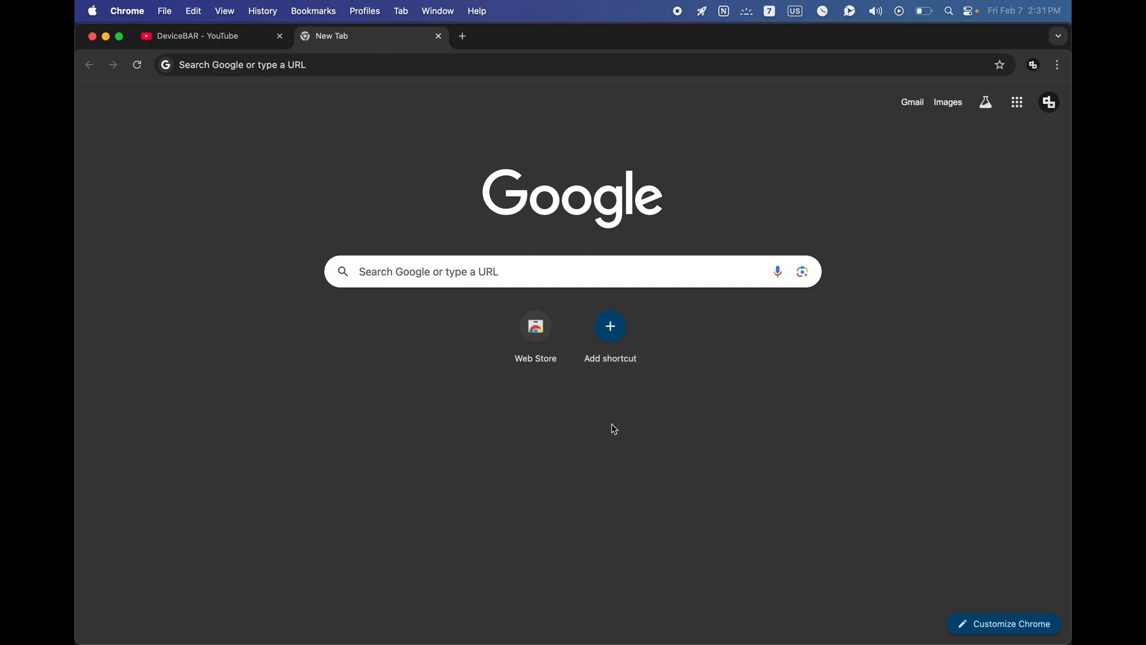
{"action": "mouse_move", "coordinate": [653, 448]}
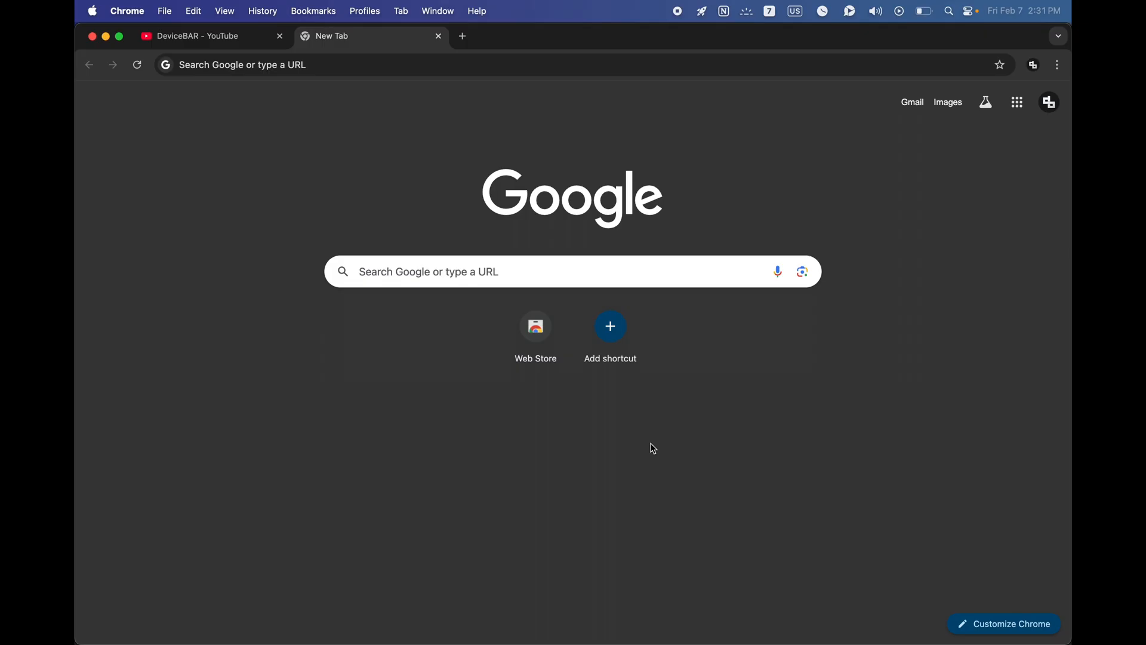
{"action": "mouse_move", "coordinate": [1029, 588]}
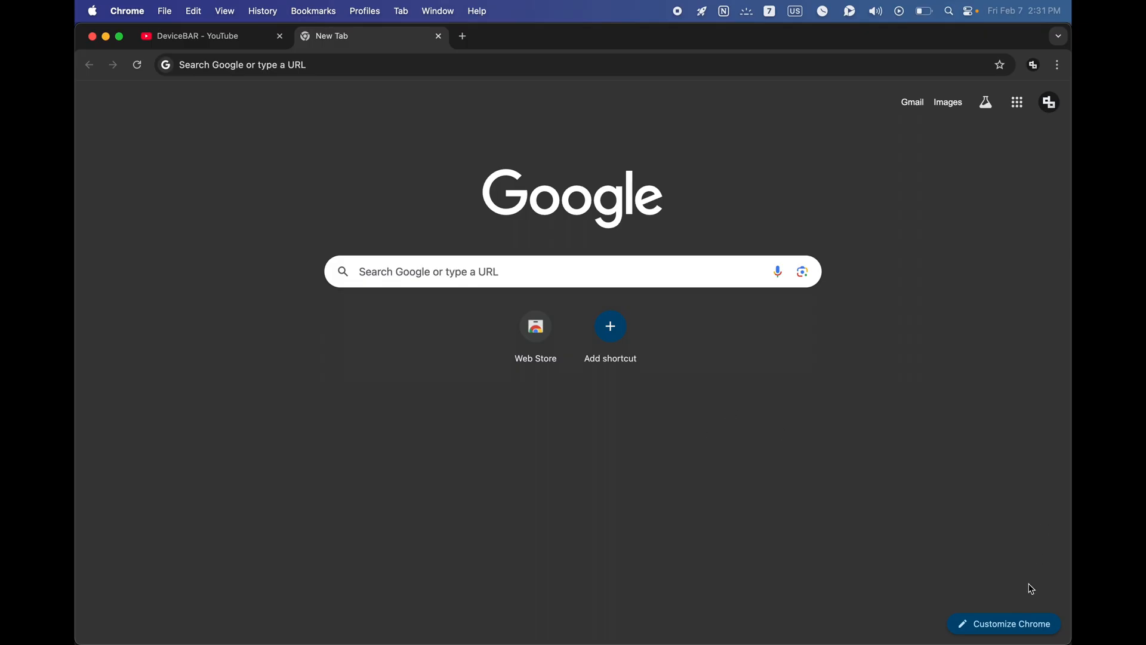
{"action": "mouse_move", "coordinate": [1028, 631]}
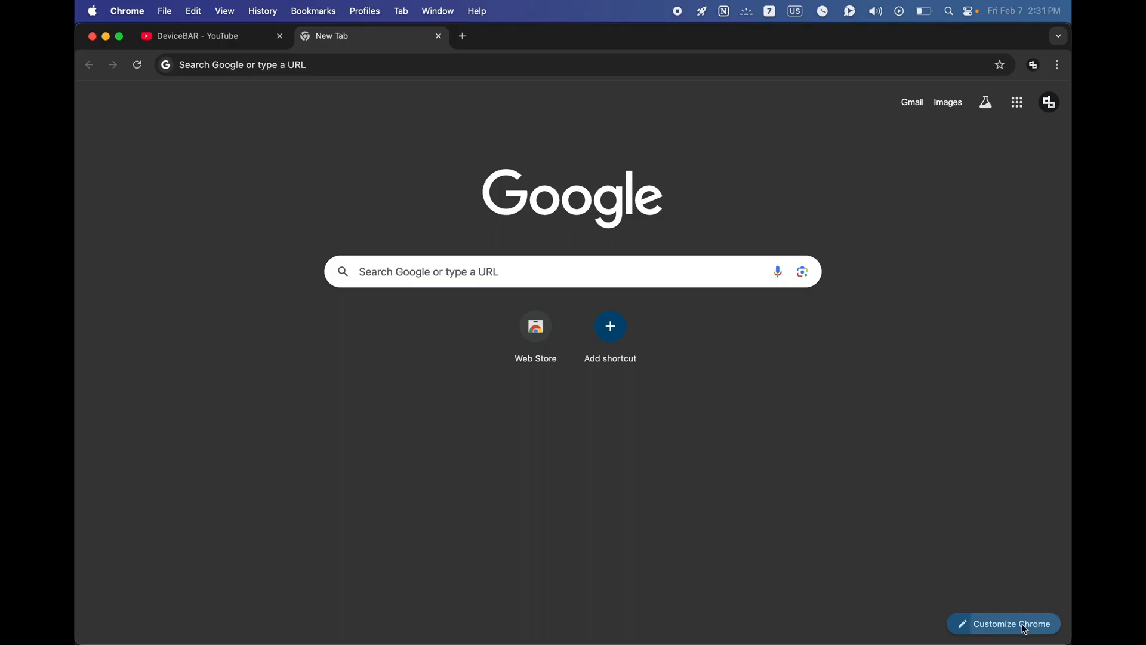
{"action": "left_click", "coordinate": [1011, 624]}
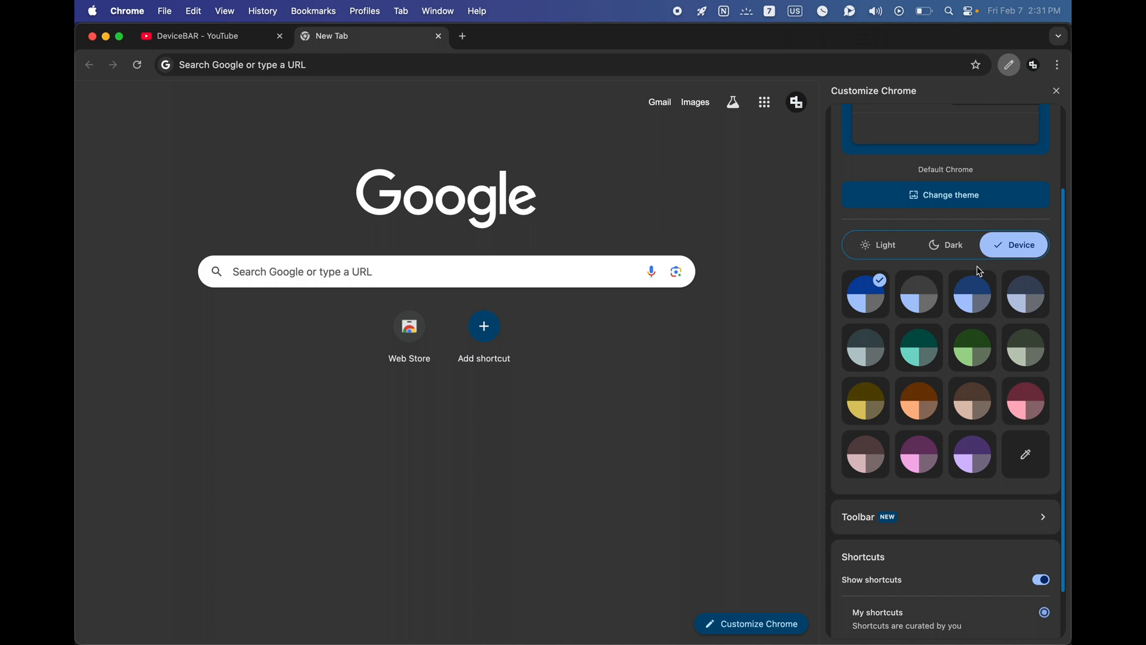
{"action": "scroll", "scroll_direction": "down", "scroll_amount": 3}
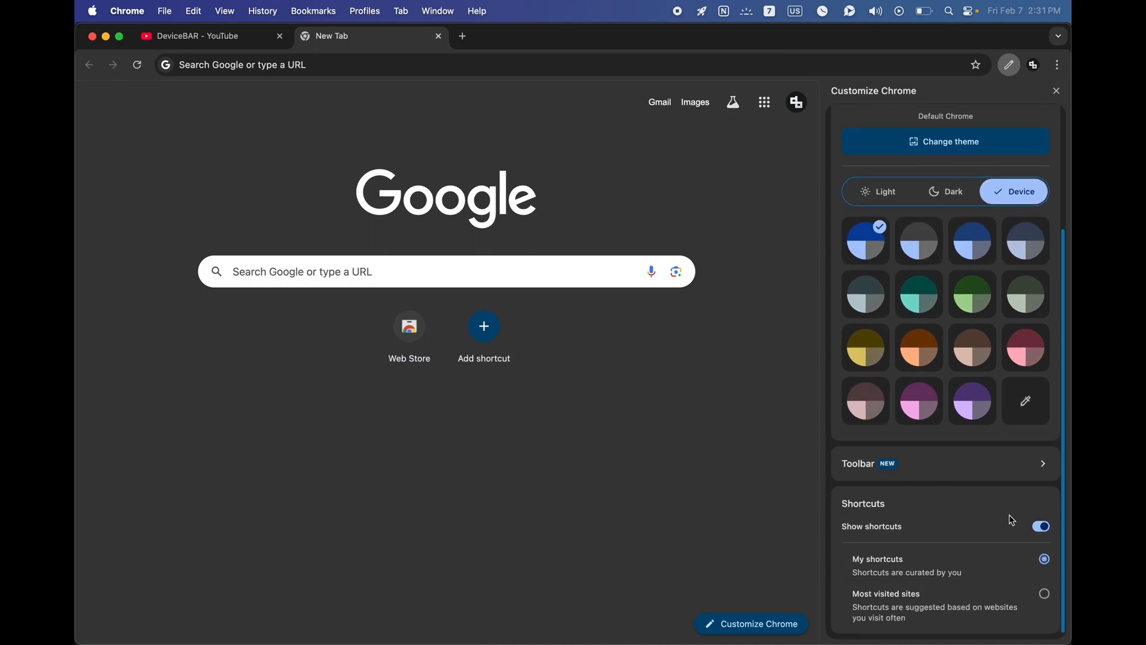
{"action": "left_click", "coordinate": [1041, 526]}
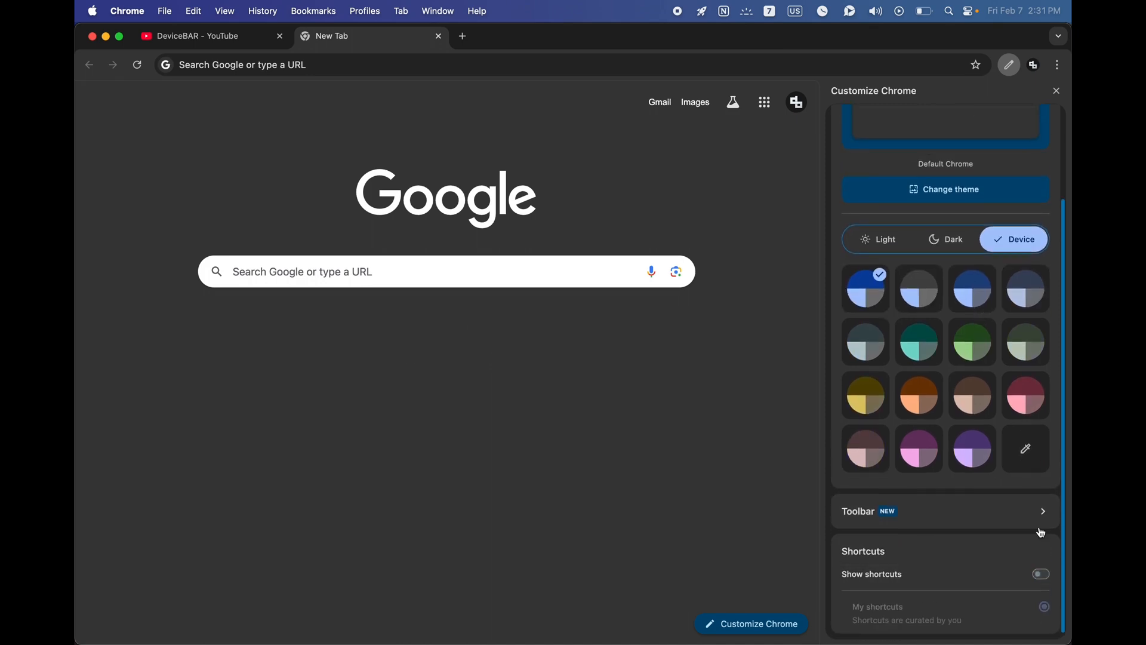
{"action": "left_click", "coordinate": [1041, 574]}
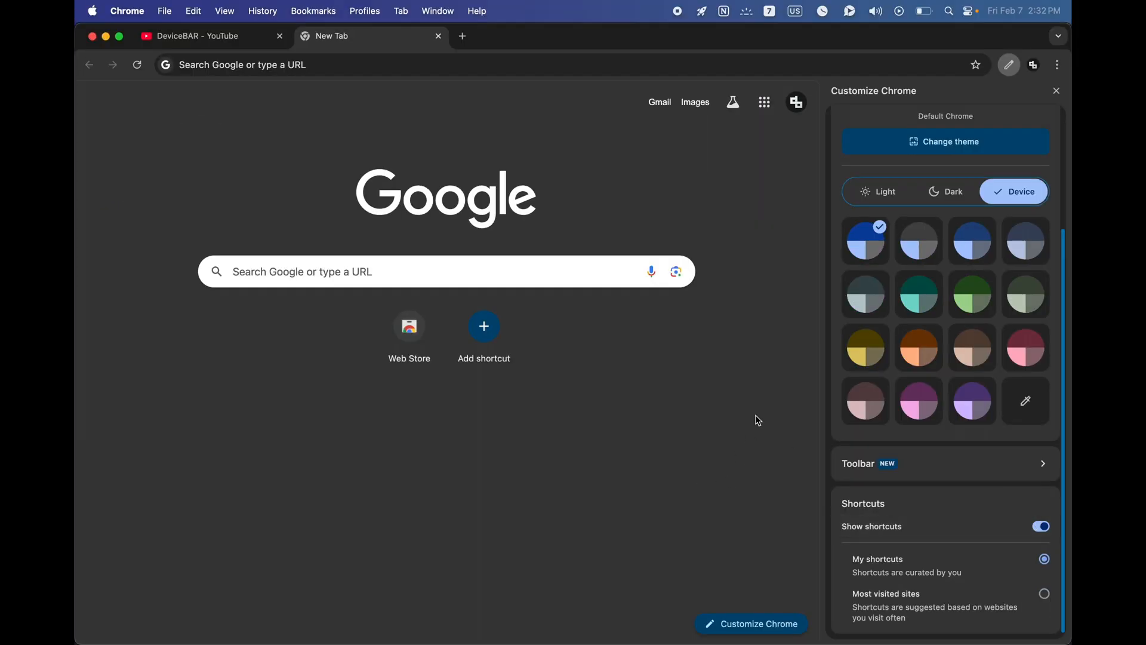
{"action": "left_click", "coordinate": [1056, 91]}
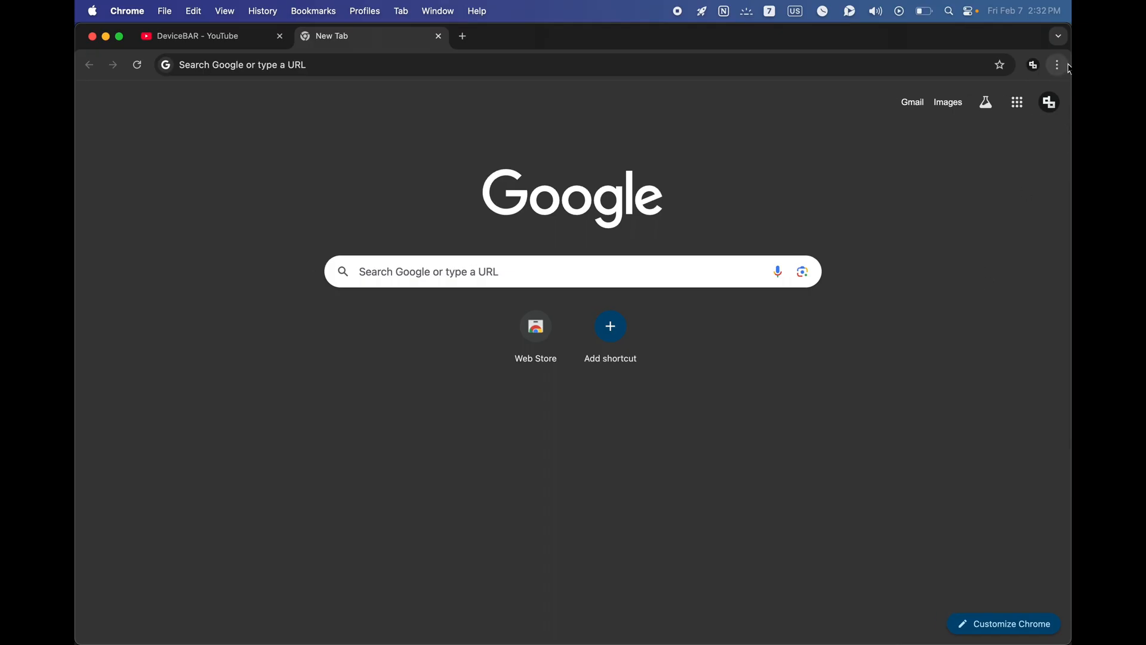
{"action": "left_click", "coordinate": [1056, 65]}
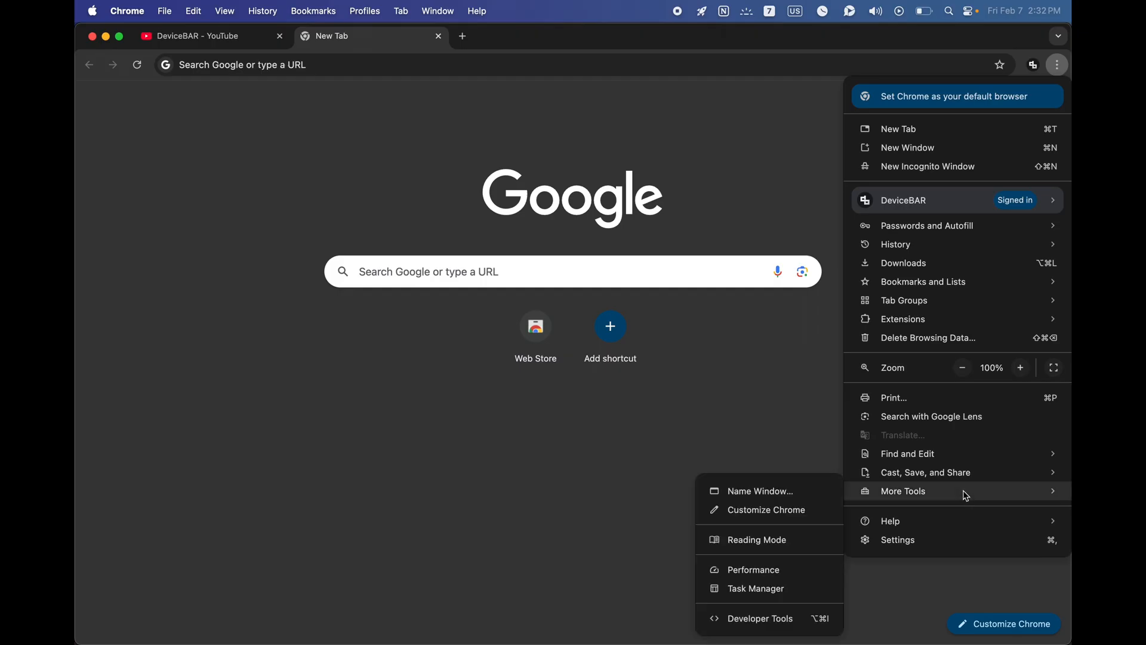
{"action": "mouse_move", "coordinate": [796, 518]}
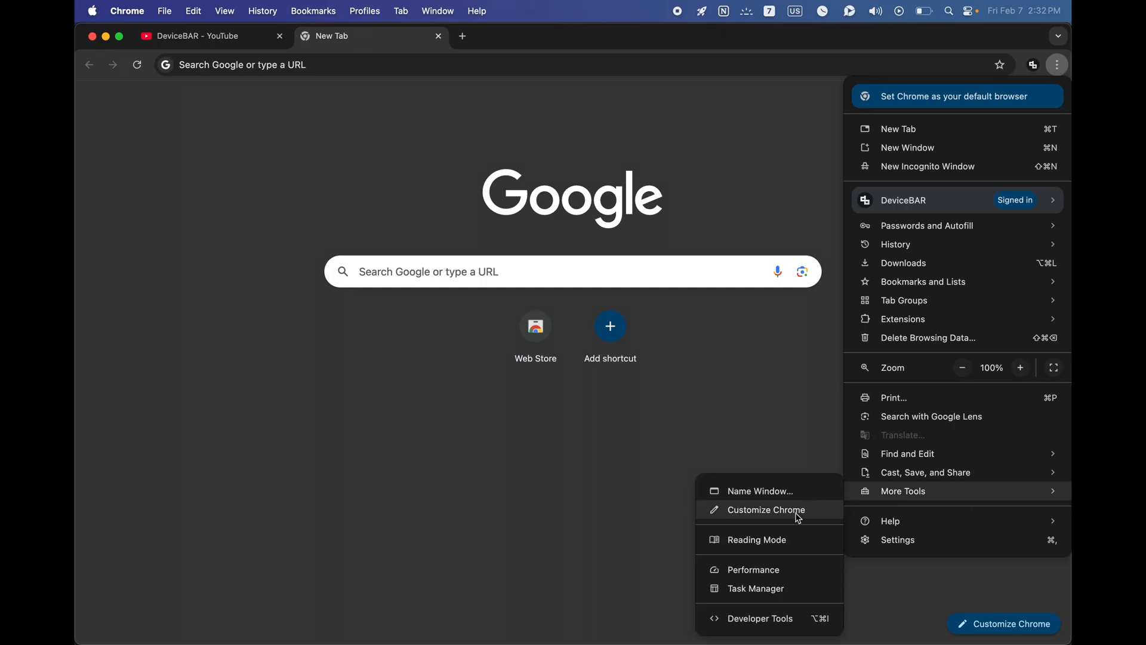
{"action": "mouse_move", "coordinate": [795, 514]}
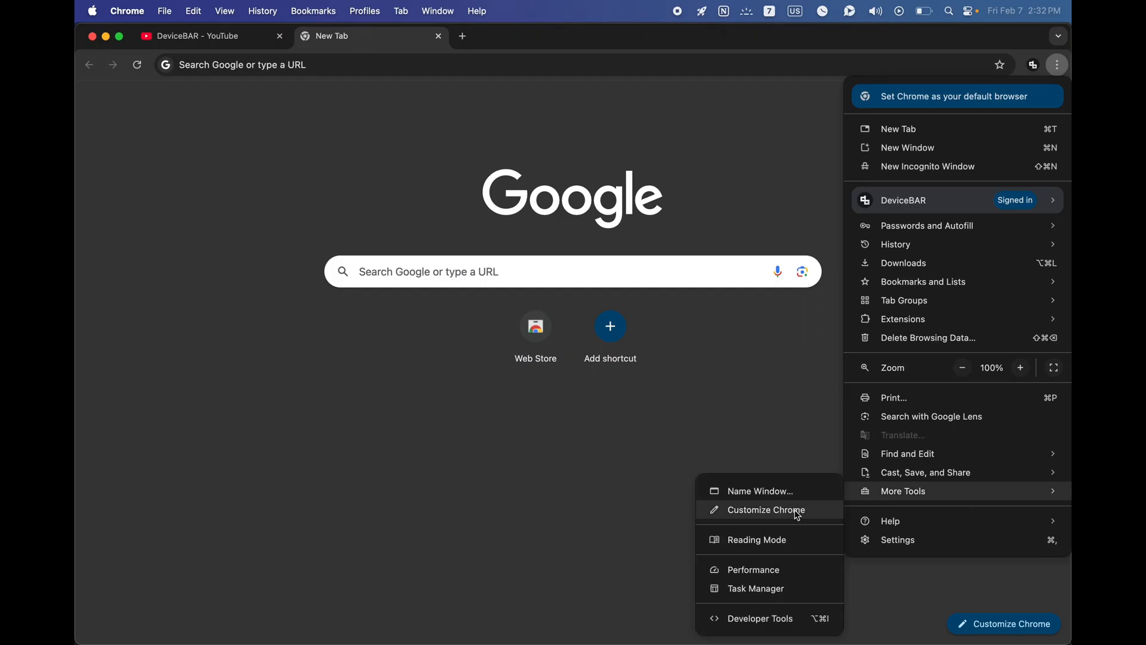
{"action": "left_click", "coordinate": [765, 510]}
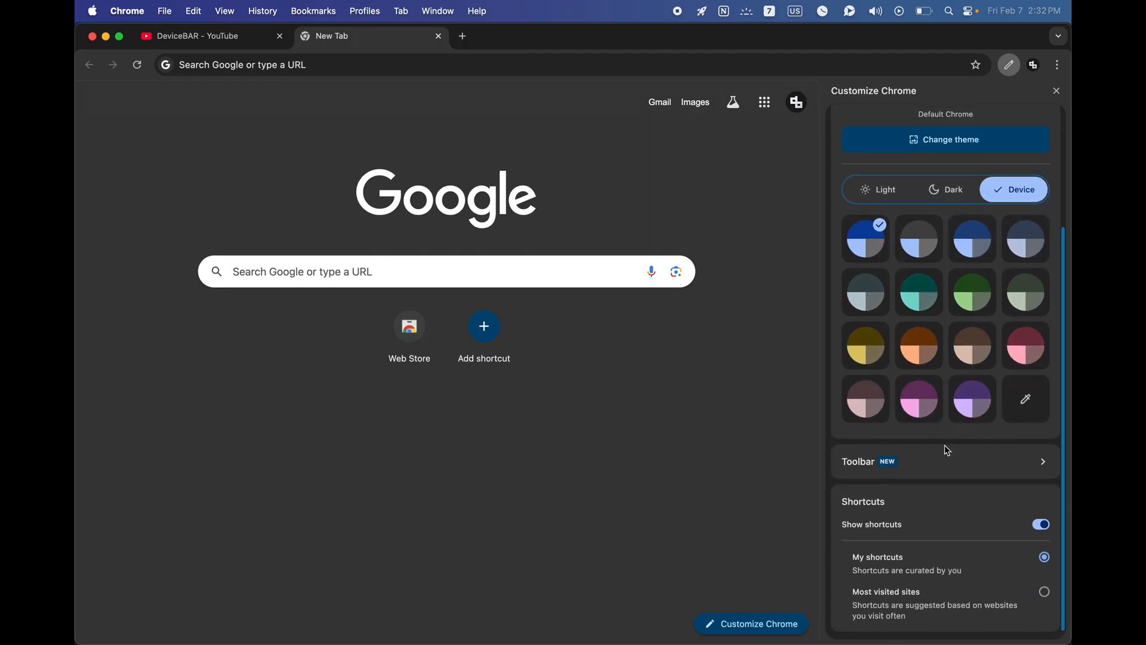
{"action": "left_click", "coordinate": [1057, 91]}
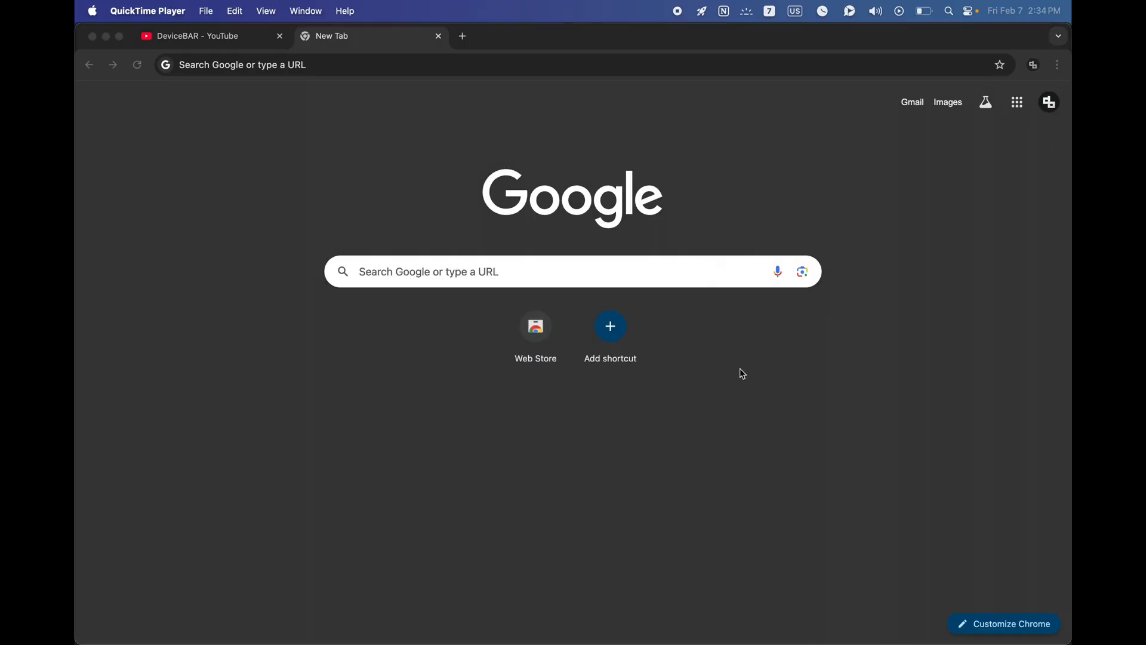
{"action": "mouse_move", "coordinate": [736, 363]}
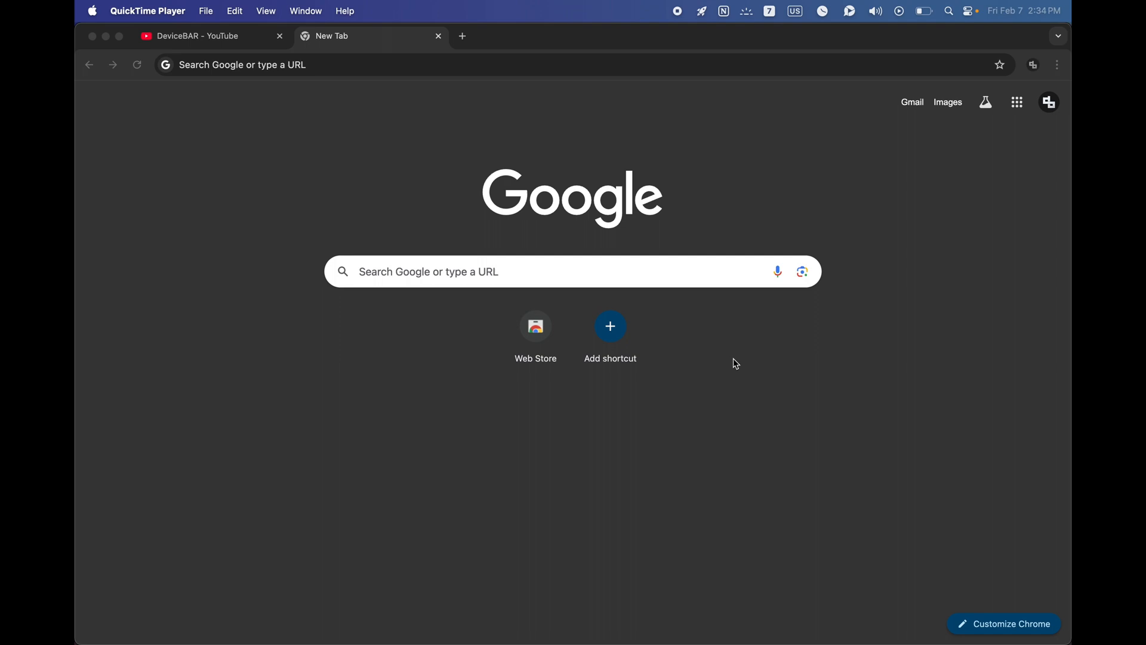
{"action": "mouse_move", "coordinate": [602, 194]}
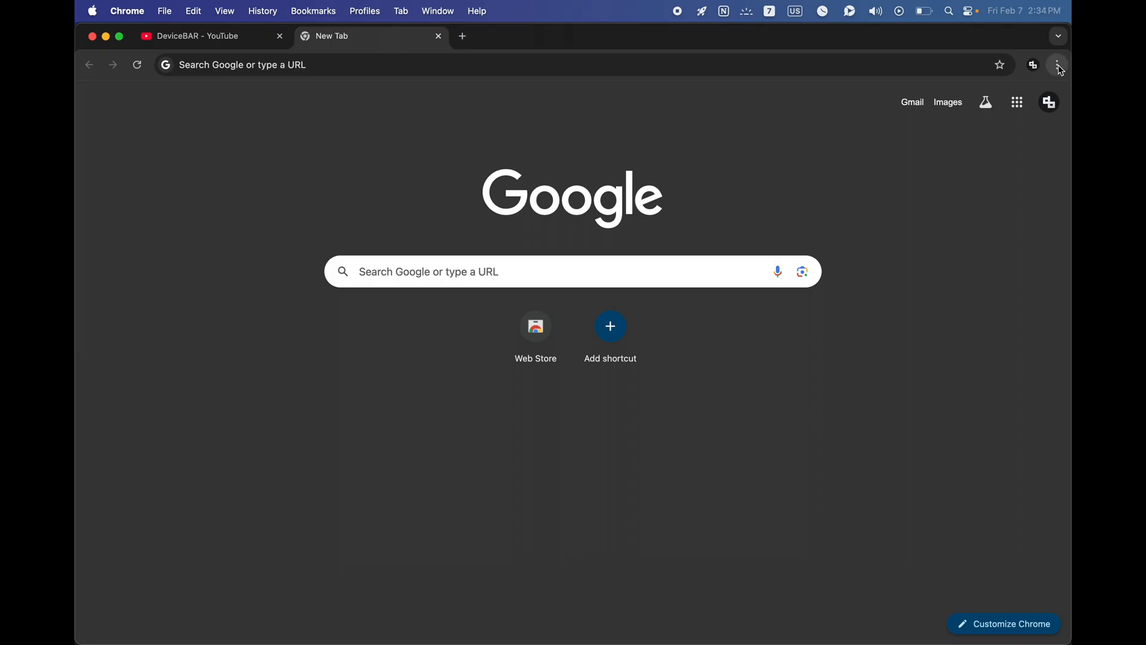
Set Microsoft Bing as Chrome's default search engine in Settings
{"action": "left_click", "coordinate": [1056, 65]}
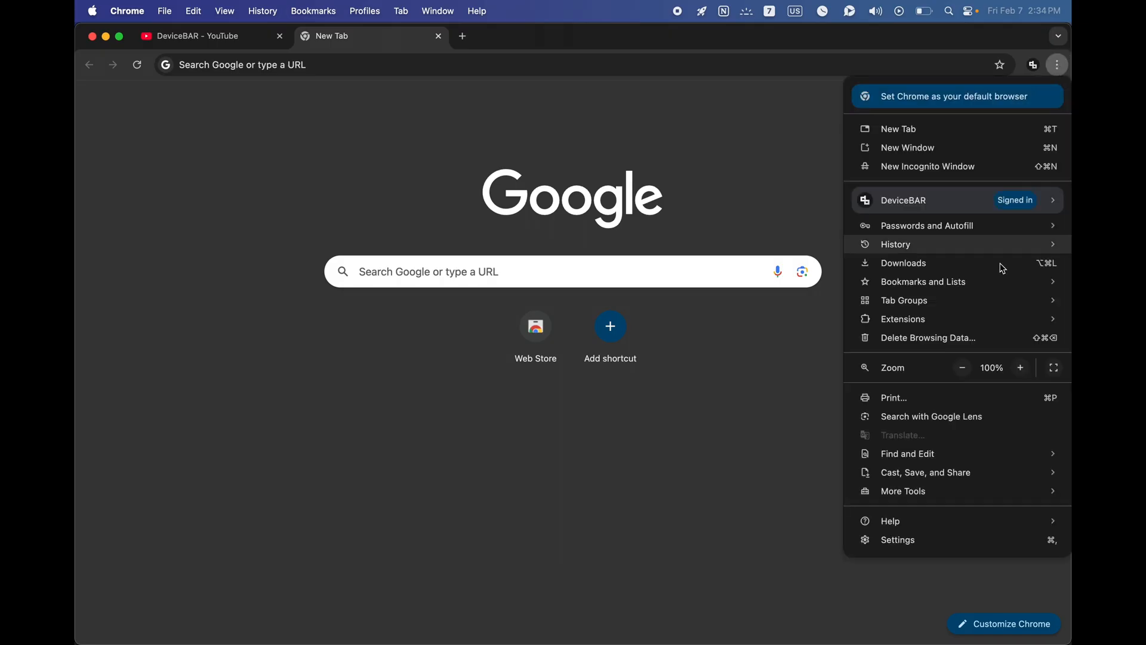
{"action": "left_click", "coordinate": [897, 539]}
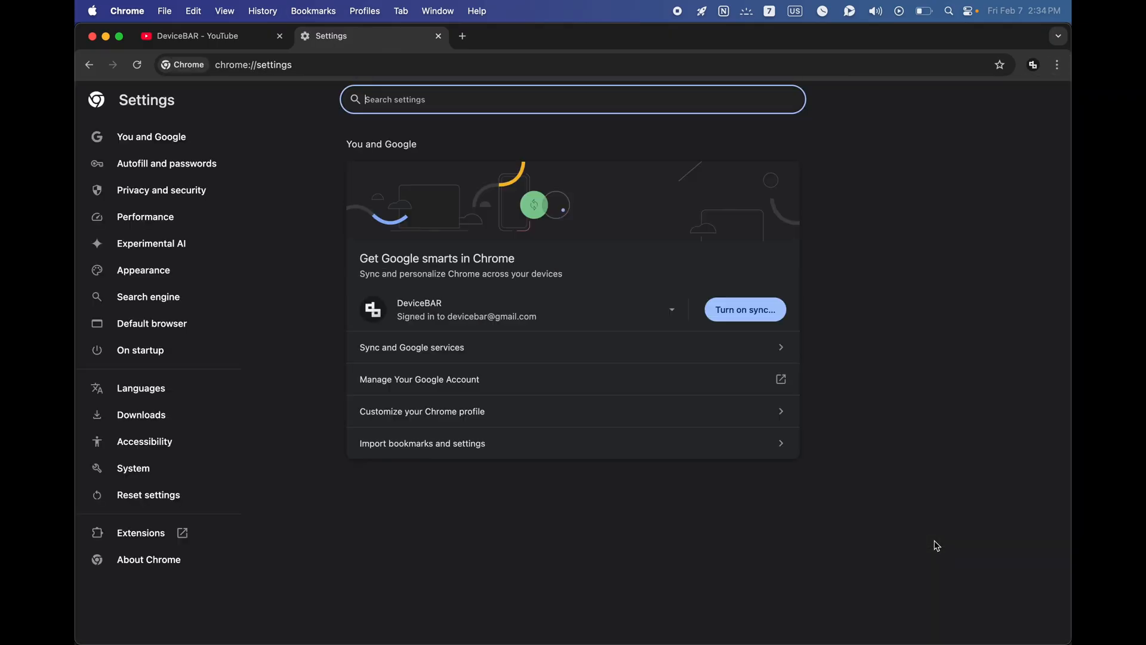
{"action": "mouse_move", "coordinate": [174, 271]}
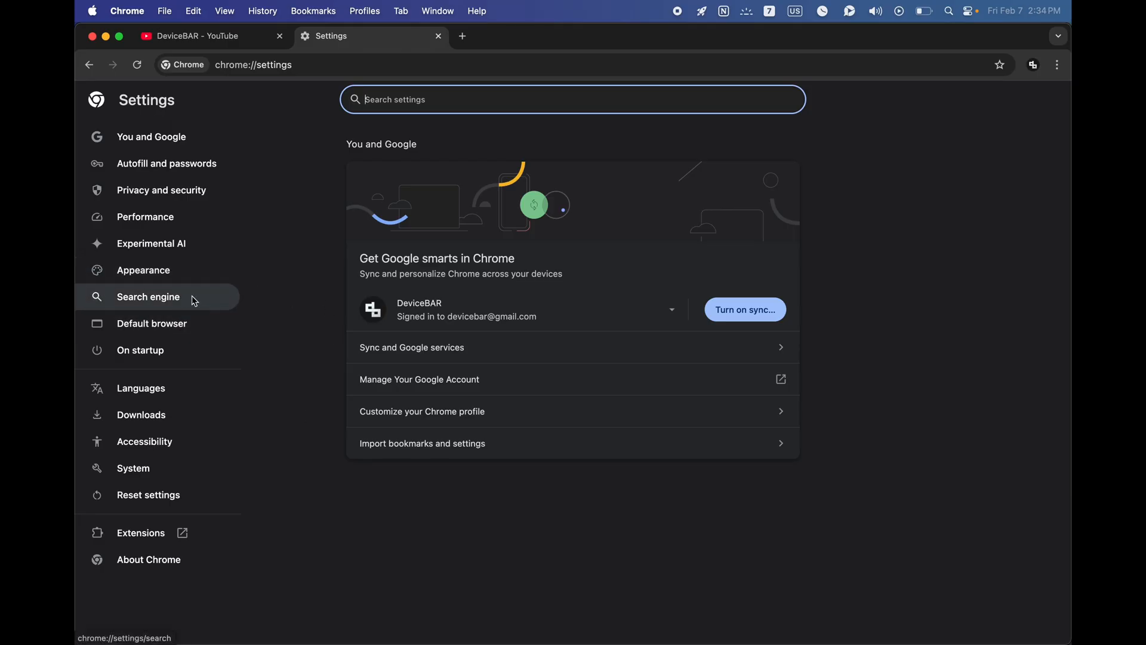
{"action": "left_click", "coordinate": [148, 297]}
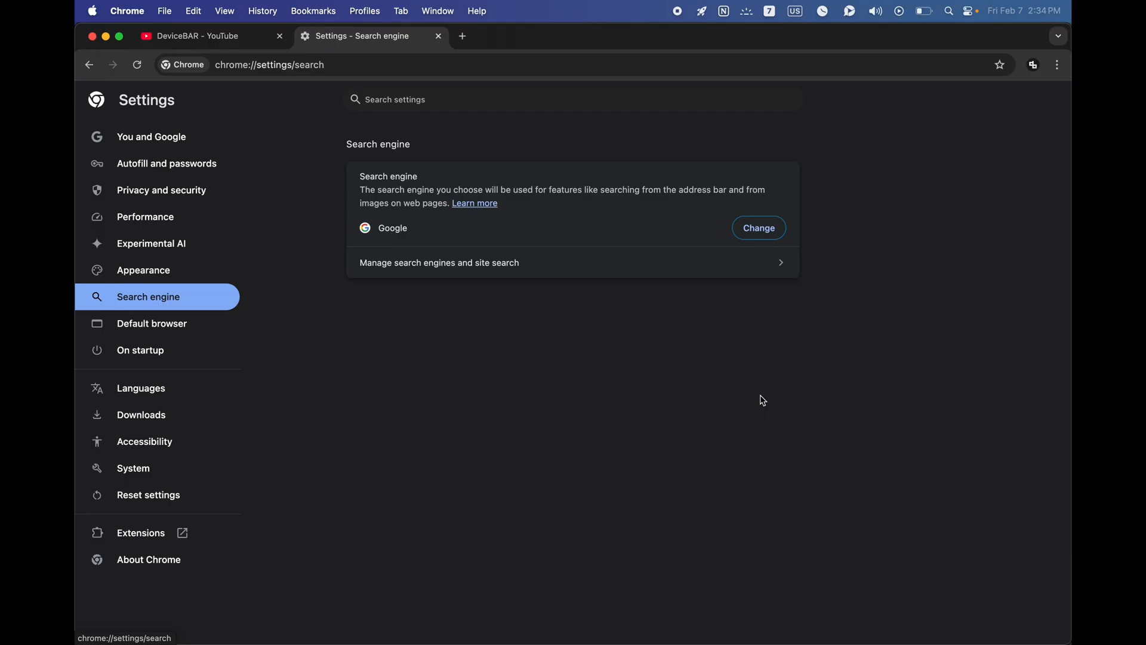
{"action": "left_click", "coordinate": [758, 228]}
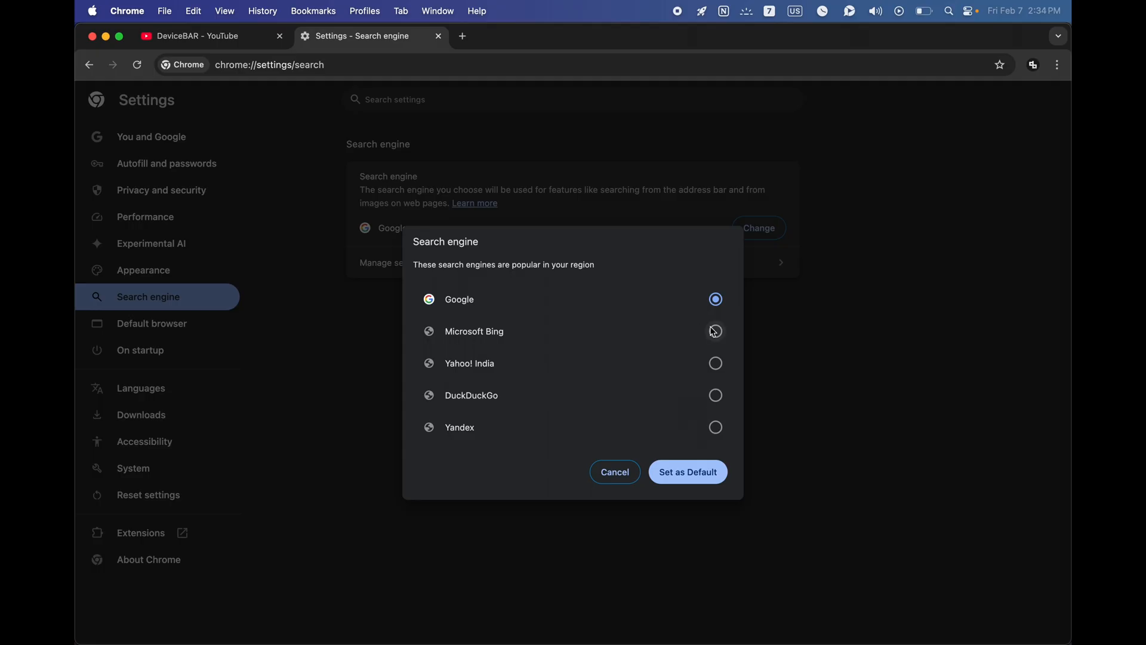
{"action": "left_click", "coordinate": [716, 363]}
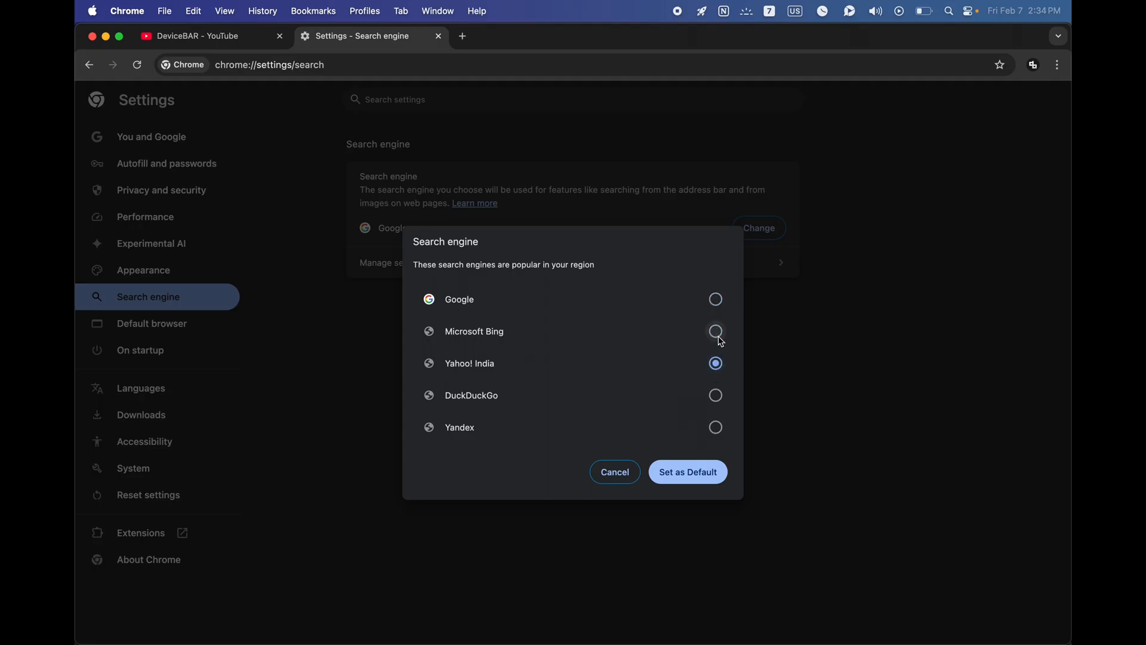
{"action": "left_click", "coordinate": [687, 472]}
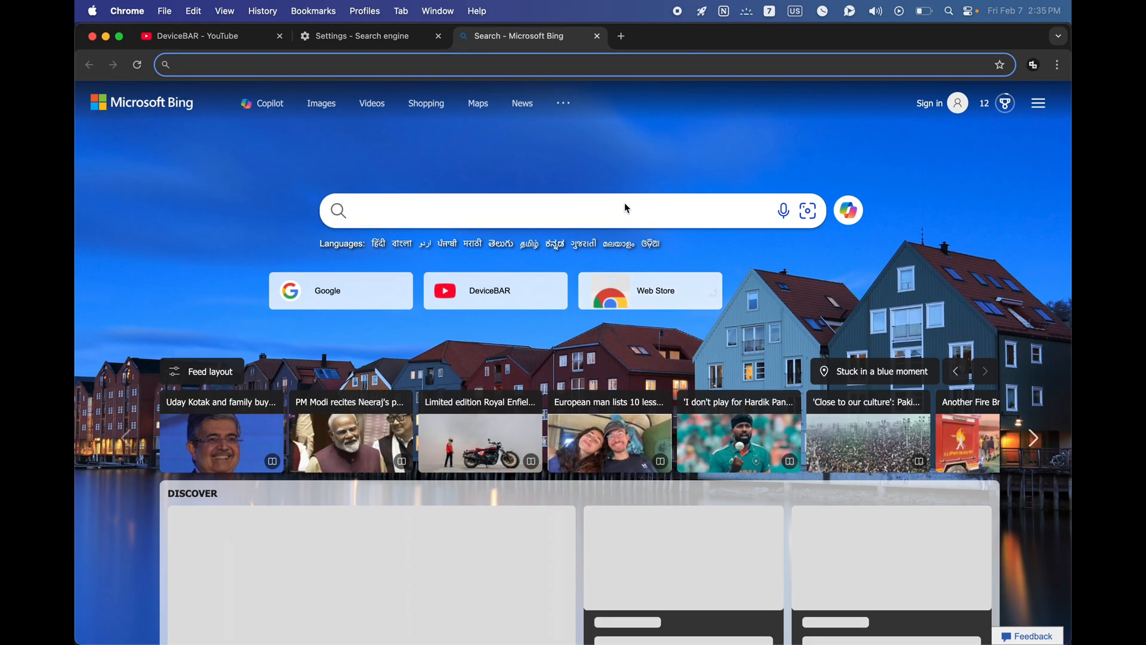
Leave the Settings page and return to the blank new tab
{"action": "scroll", "scroll_direction": "down", "scroll_amount": 3}
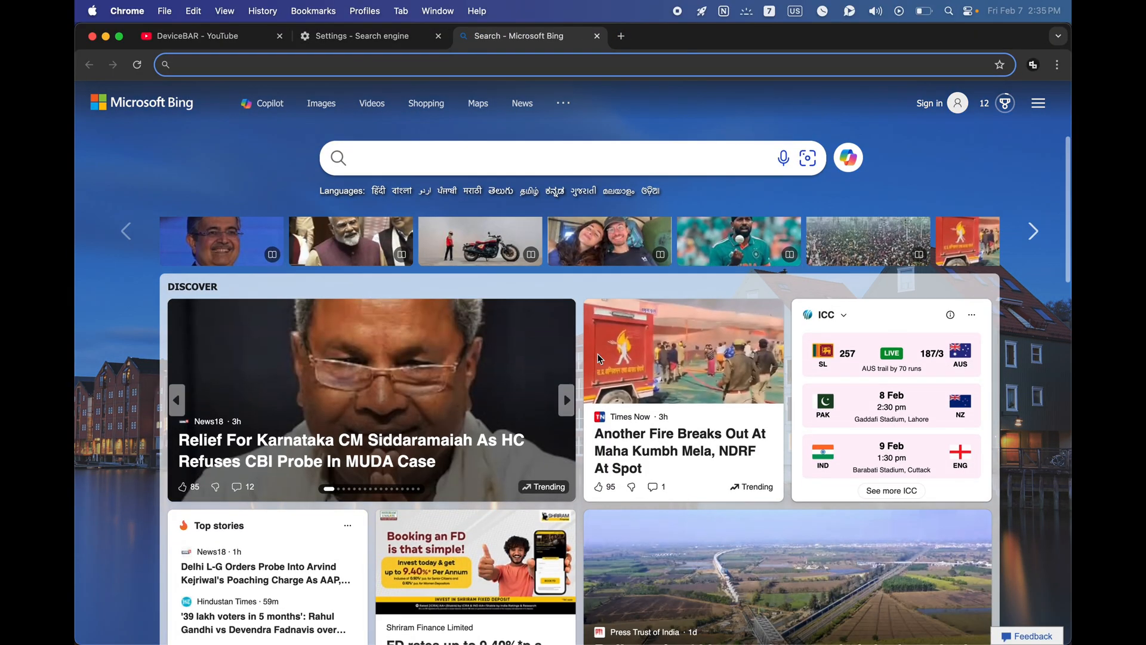
{"action": "left_click", "coordinate": [362, 36]}
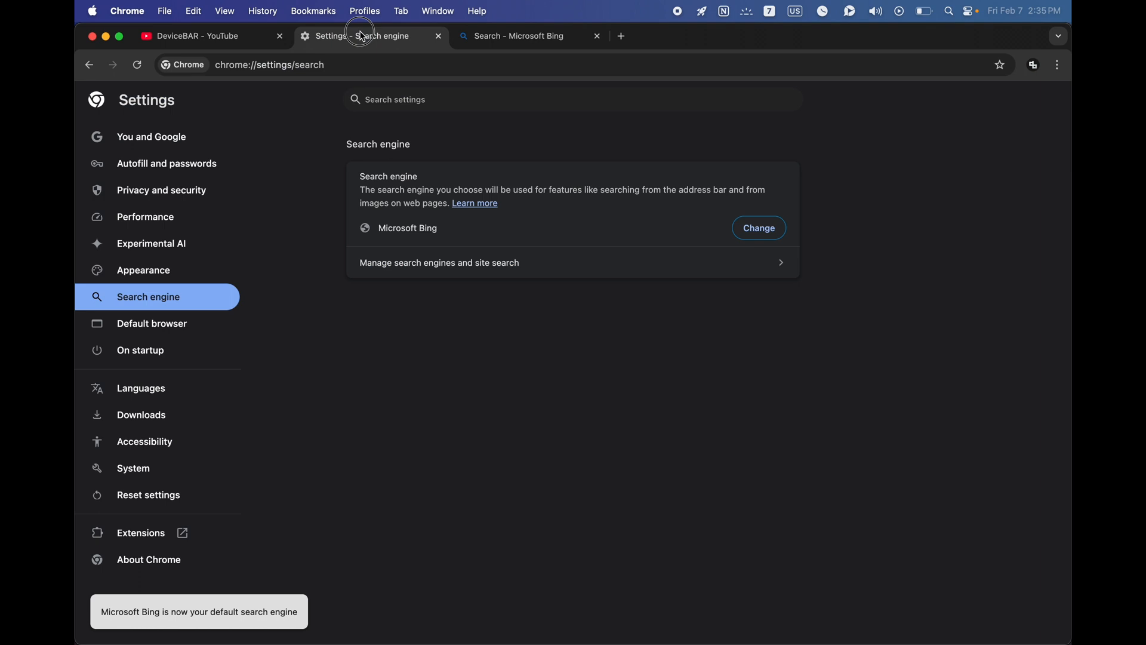
{"action": "left_click", "coordinate": [758, 227]}
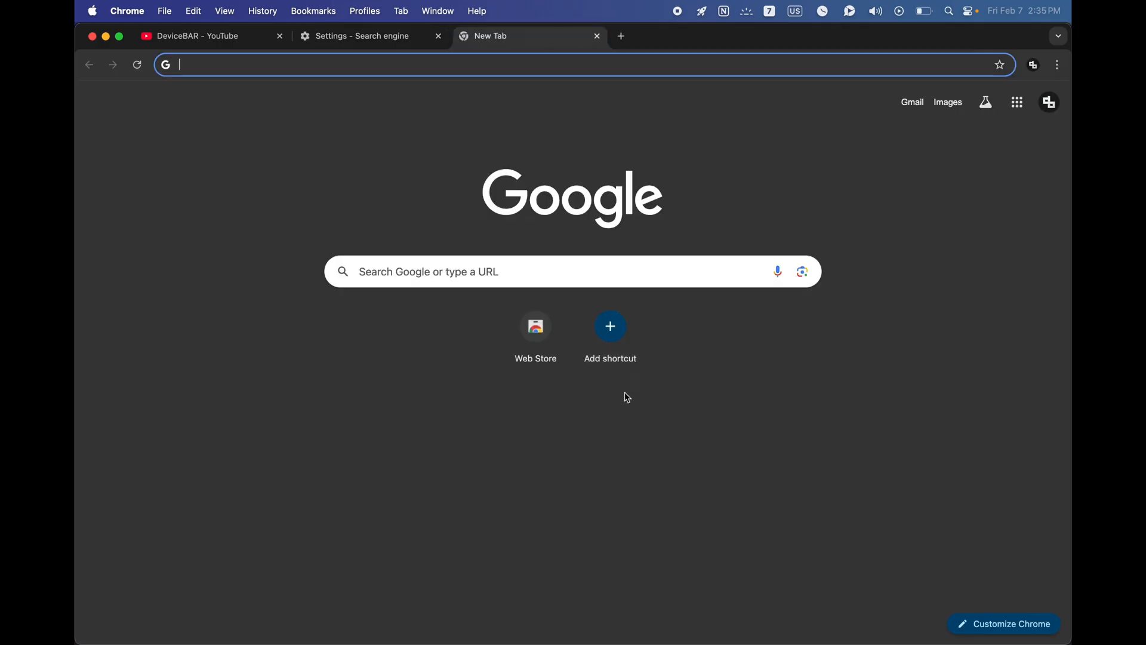
Close search engine settings and check Chrome's version (133.0.6943.54) on the About page
{"action": "left_click", "coordinate": [436, 37]}
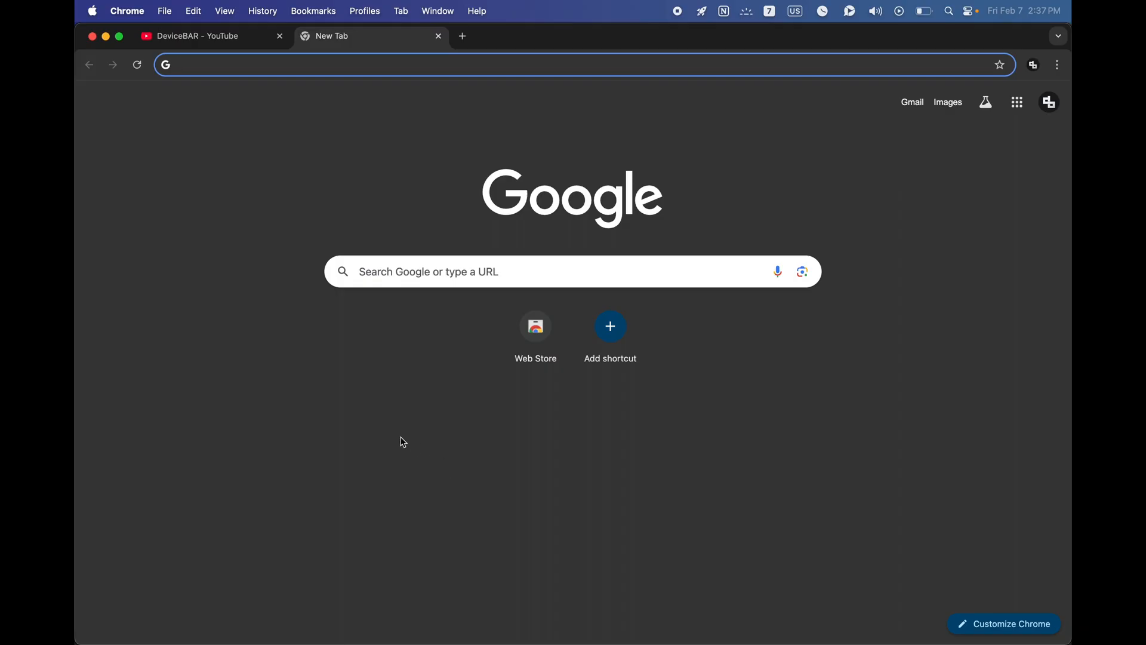
{"action": "mouse_move", "coordinate": [349, 374]}
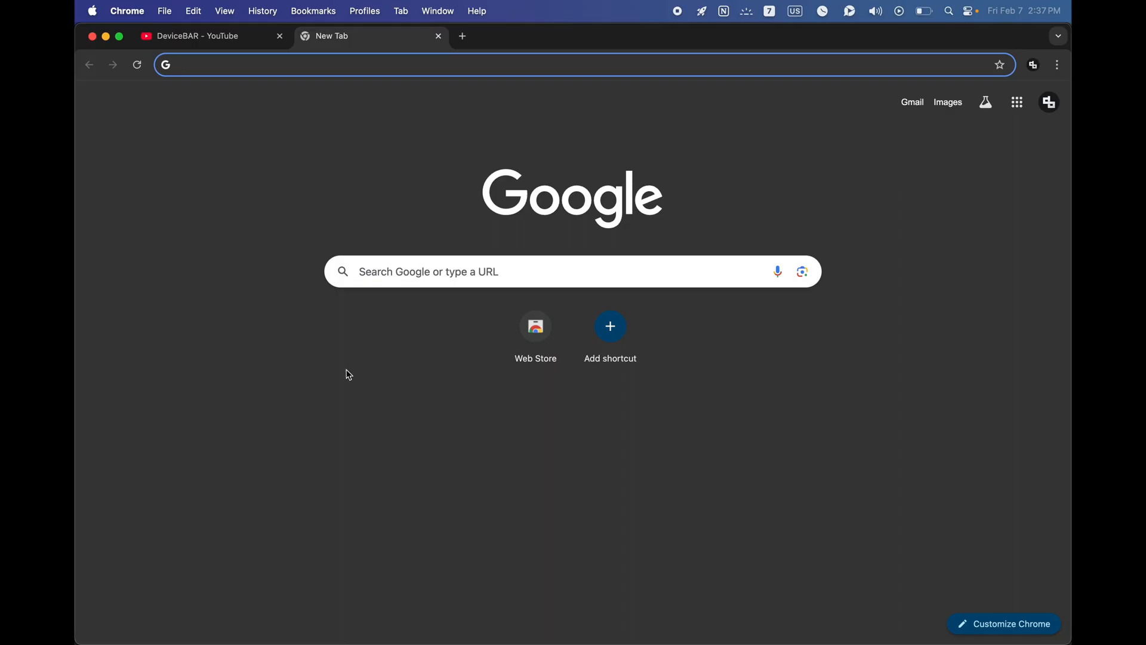
{"action": "left_click", "coordinate": [126, 11]}
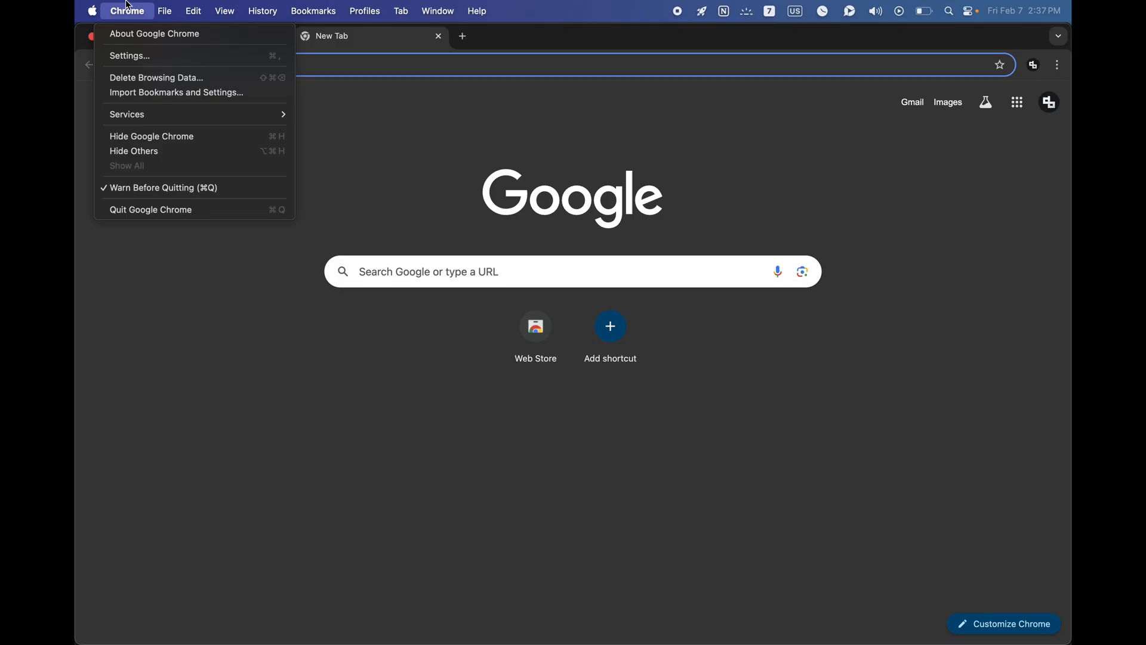
{"action": "left_click", "coordinate": [156, 34]}
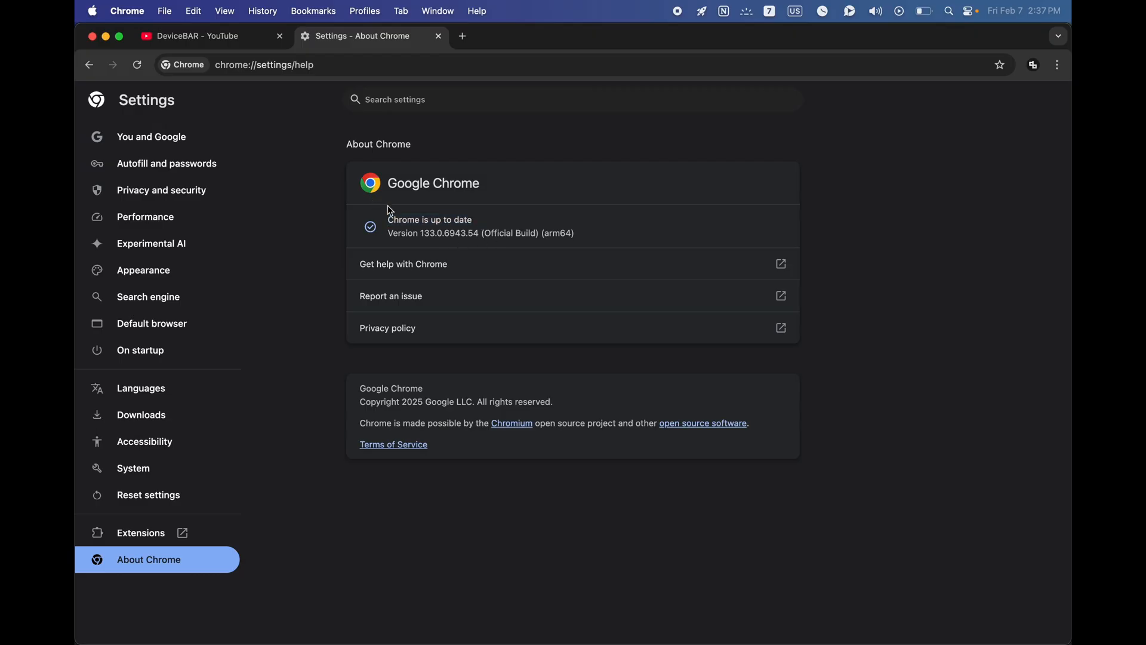
{"action": "mouse_move", "coordinate": [531, 193]}
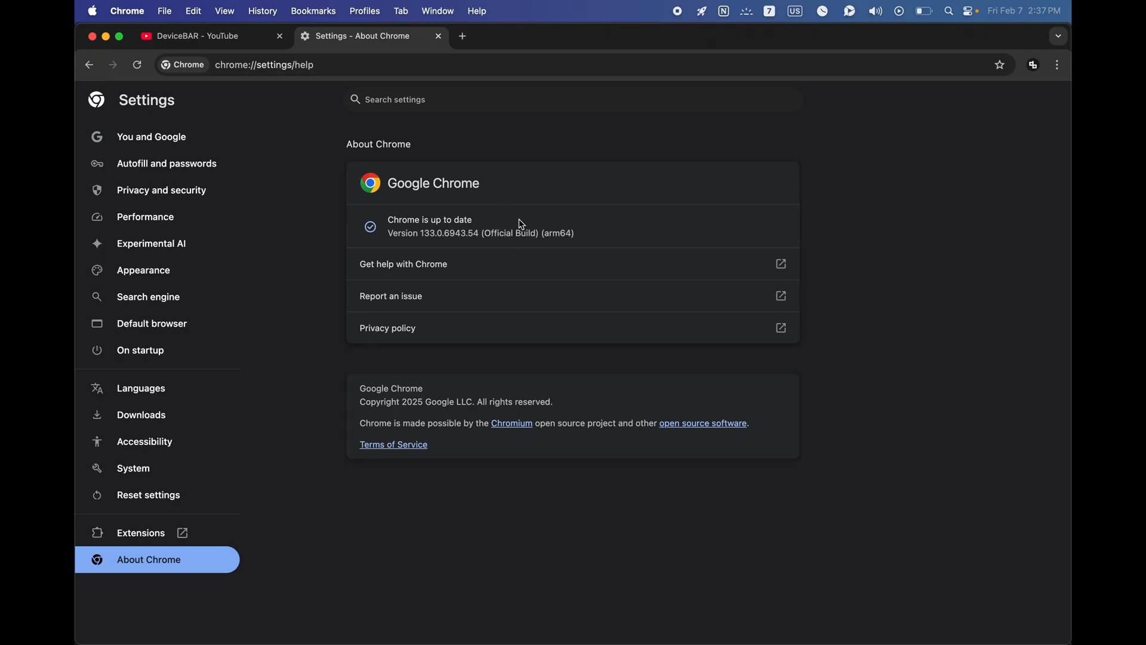
{"action": "mouse_move", "coordinate": [541, 190]}
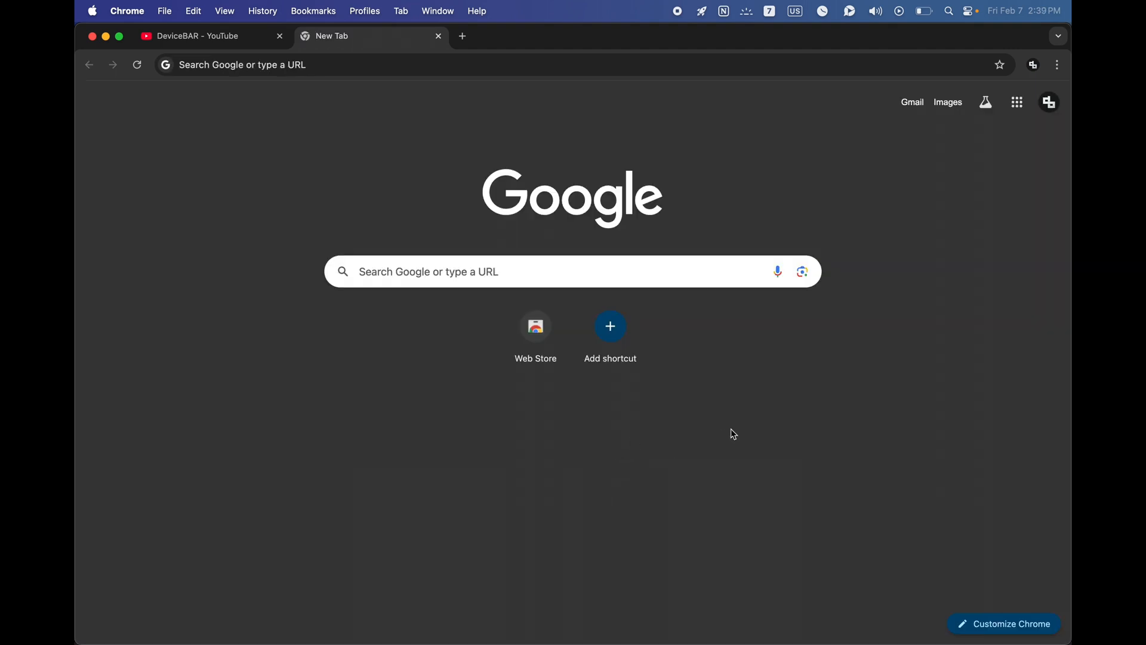
{"action": "mouse_move", "coordinate": [817, 409]}
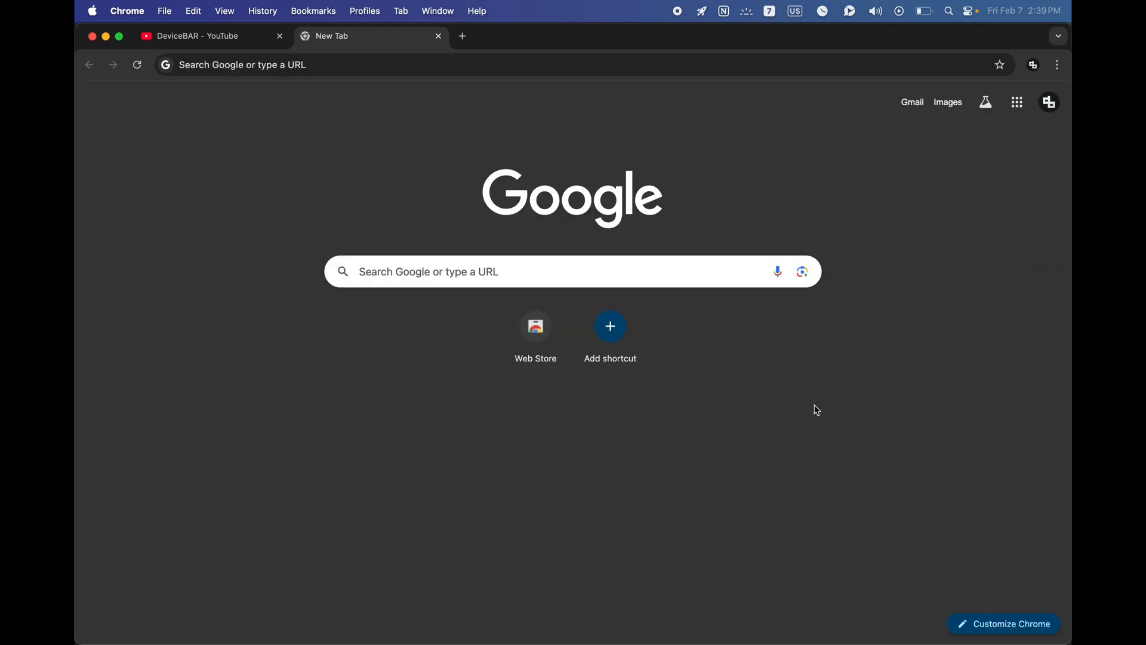
{"action": "mouse_move", "coordinate": [816, 449]}
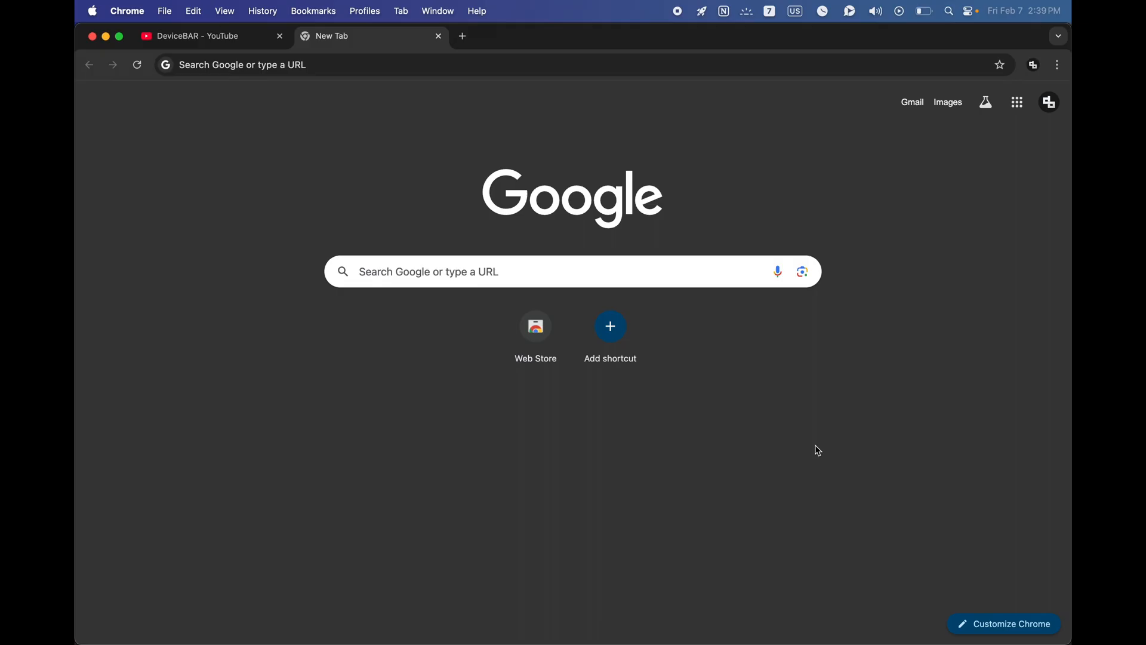
Reset Chrome via Settings > Reset settings > Restore settings to their original defaults
{"action": "left_click", "coordinate": [1057, 65]}
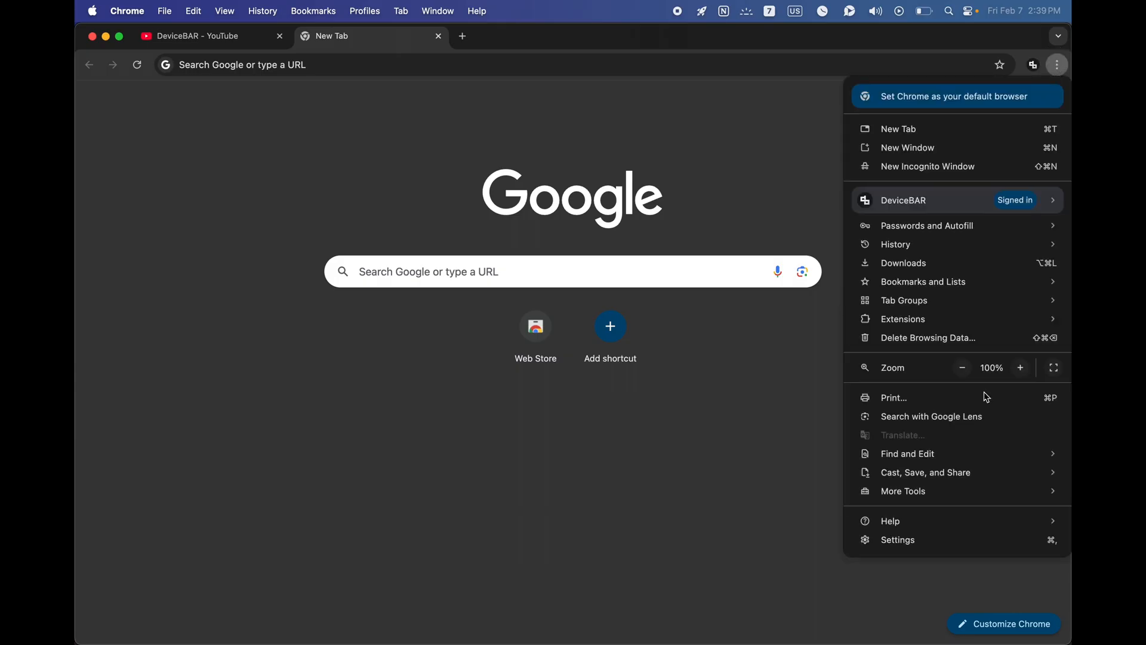
{"action": "left_click", "coordinate": [898, 539]}
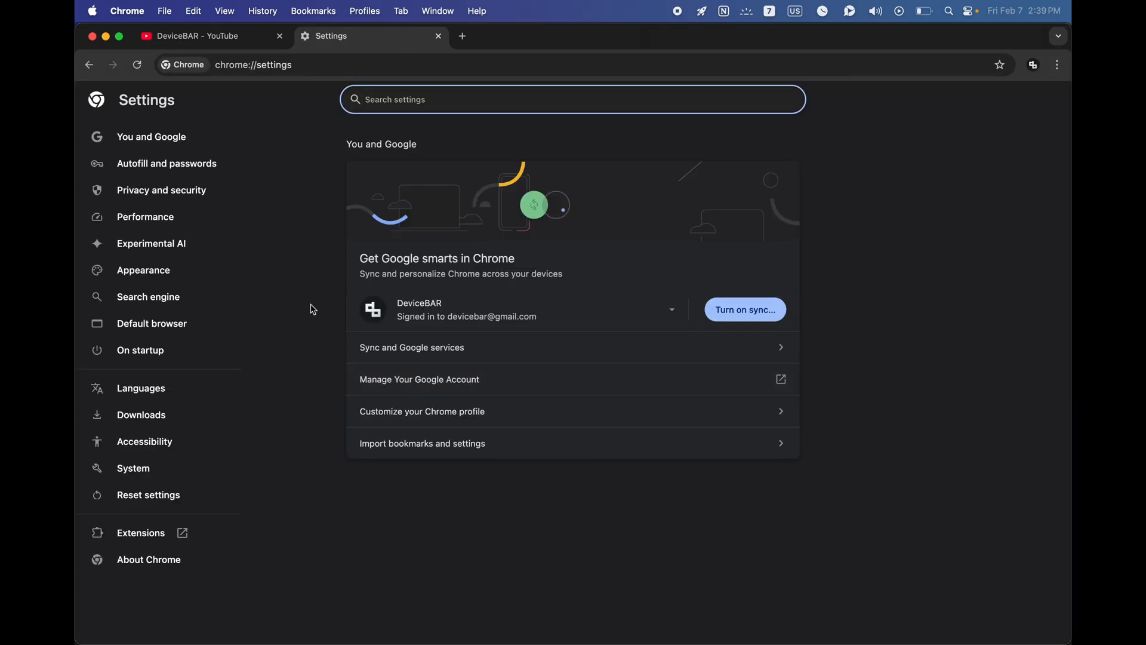
{"action": "mouse_move", "coordinate": [154, 495]}
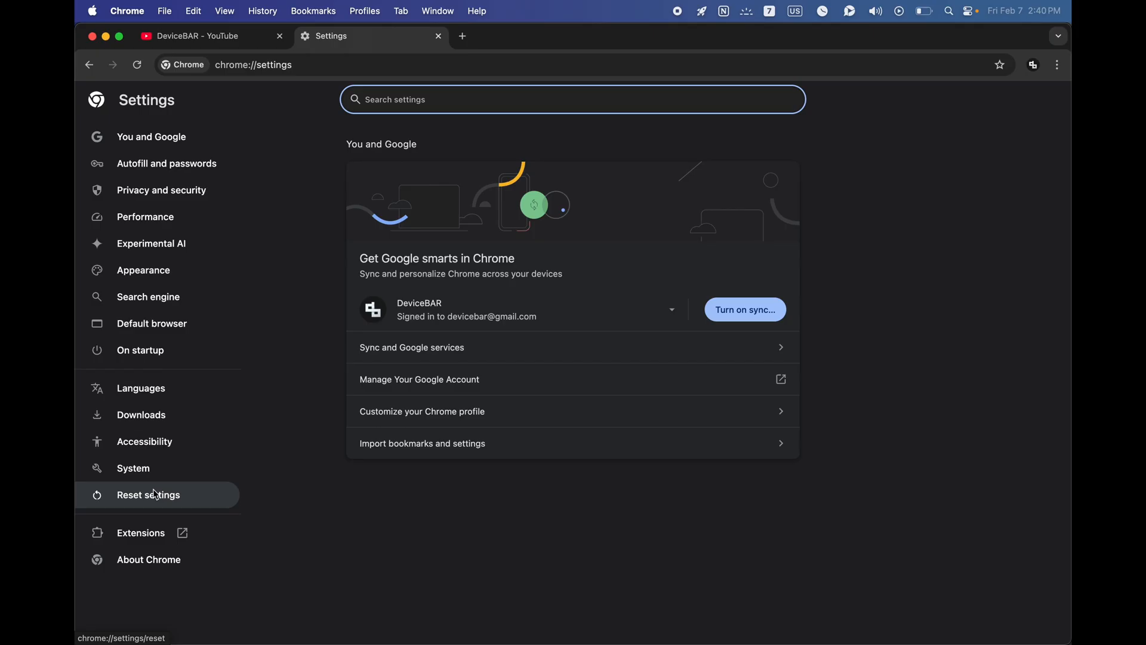
{"action": "left_click", "coordinate": [148, 495]}
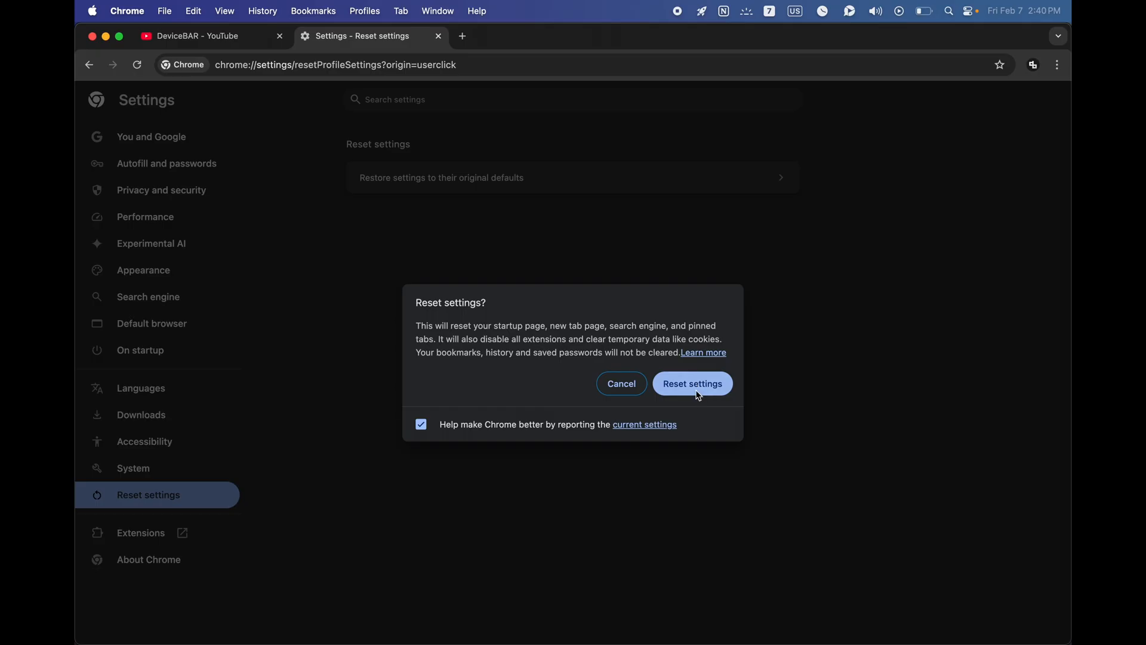
{"action": "left_click", "coordinate": [692, 383]}
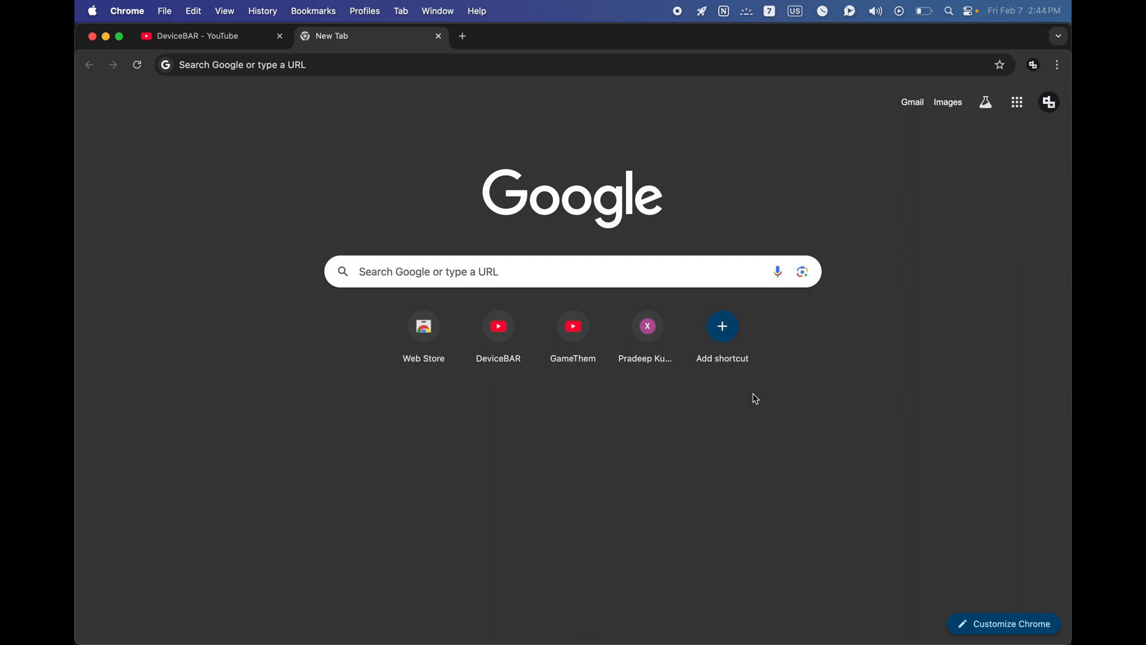
{"action": "mouse_move", "coordinate": [837, 630]}
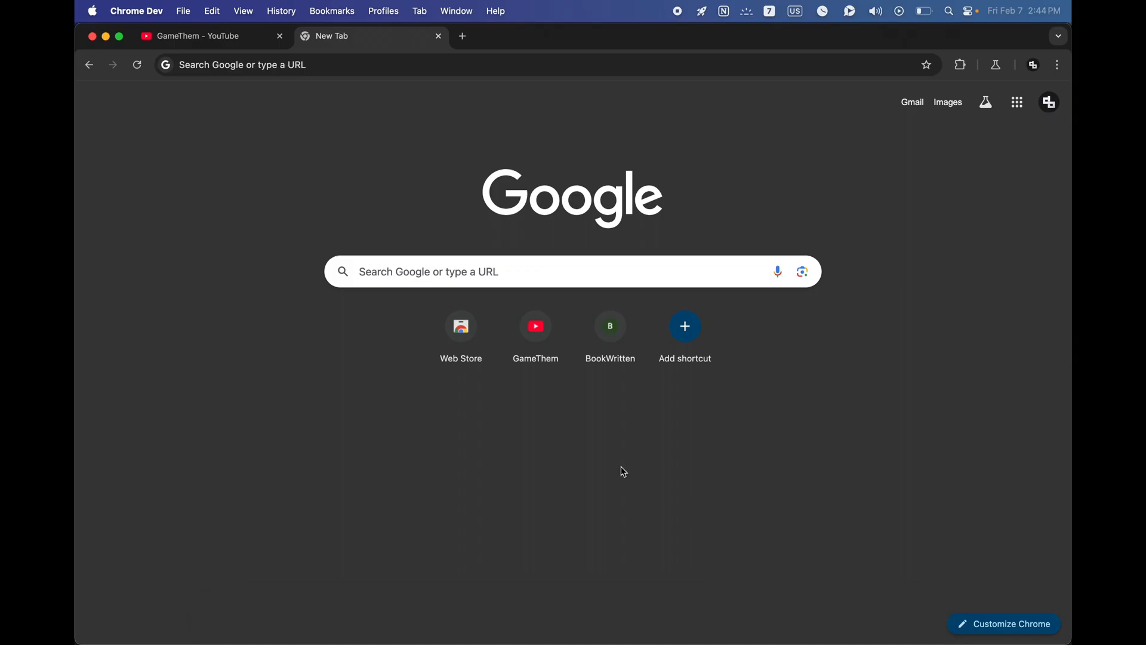
{"action": "mouse_move", "coordinate": [621, 432]}
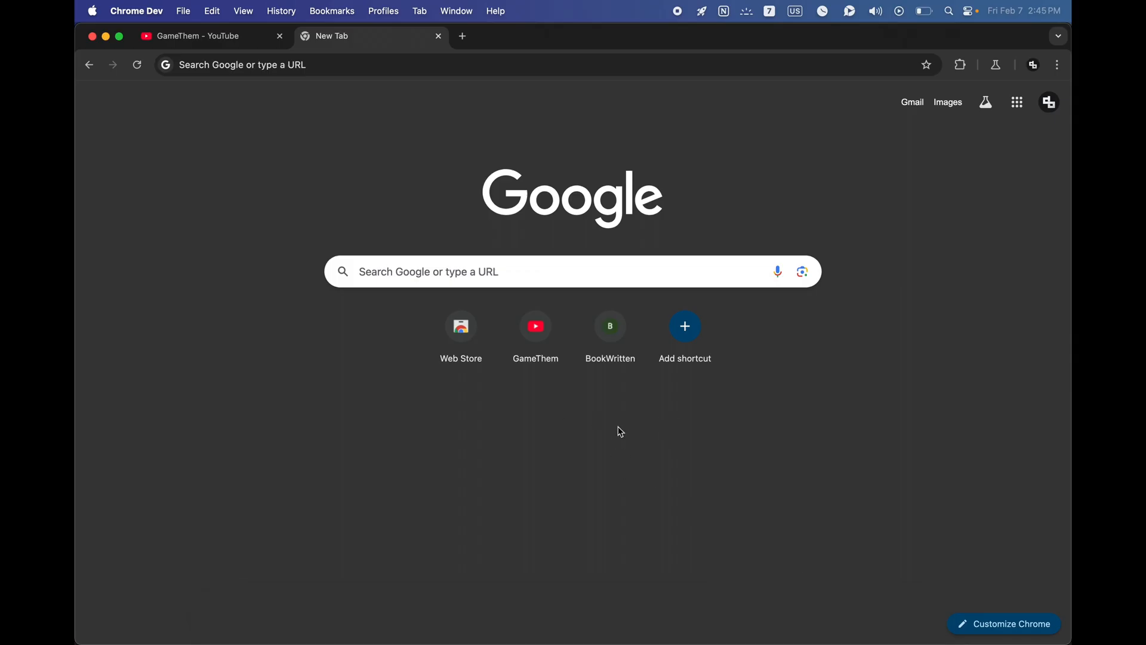
{"action": "left_click", "coordinate": [183, 10]}
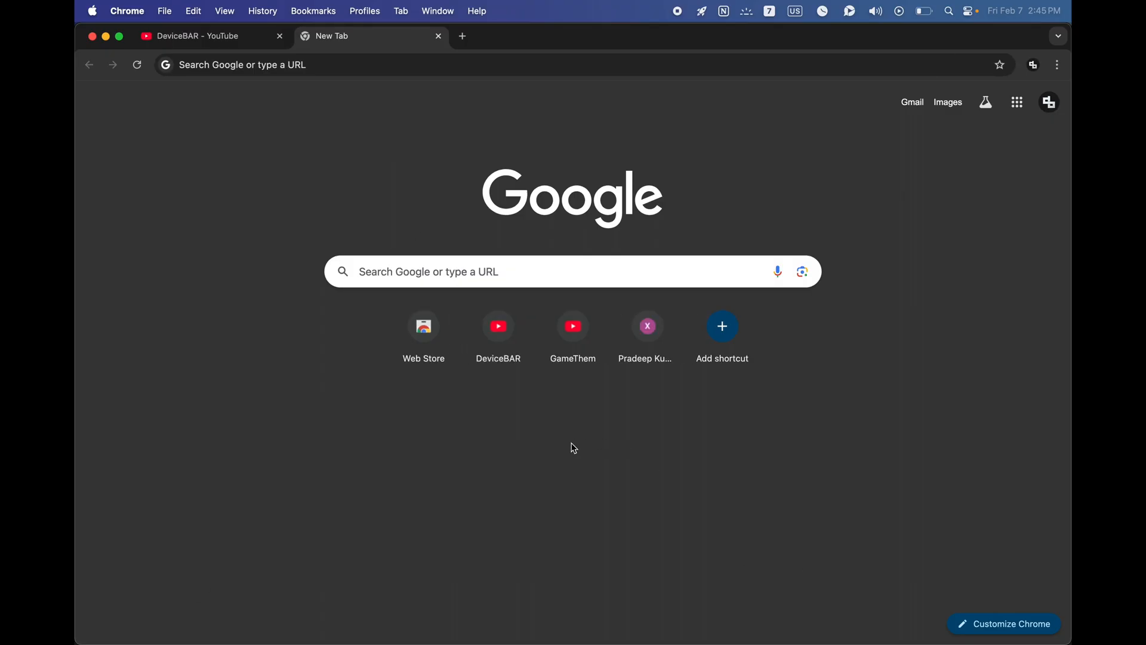
{"action": "mouse_move", "coordinate": [351, 448]}
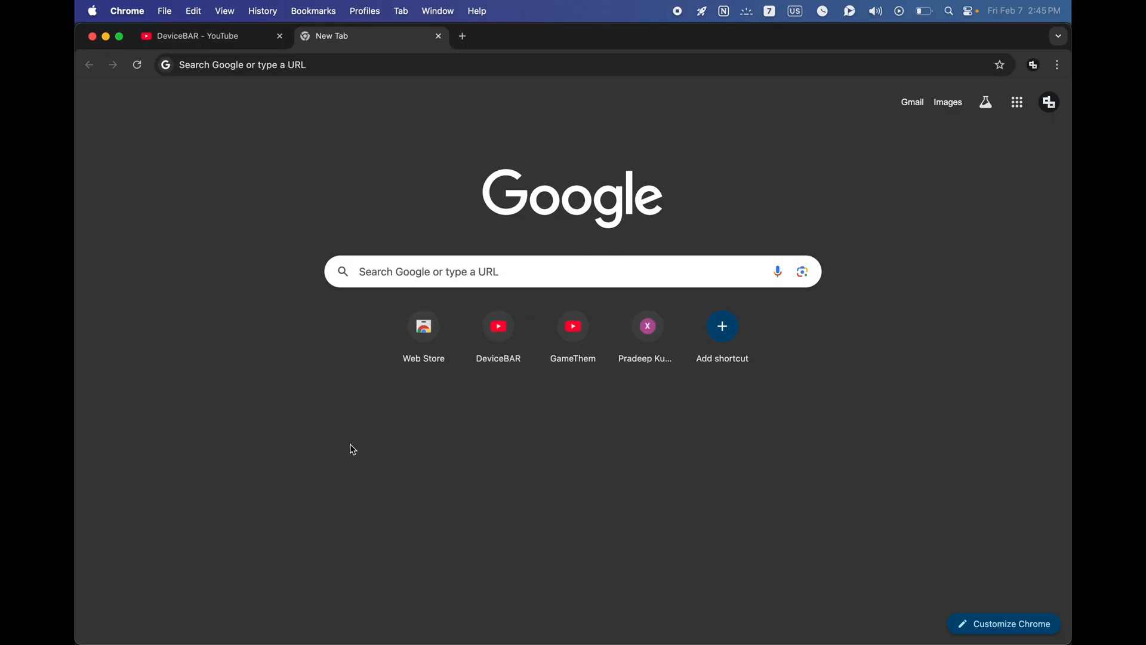
{"action": "mouse_move", "coordinate": [239, 425]}
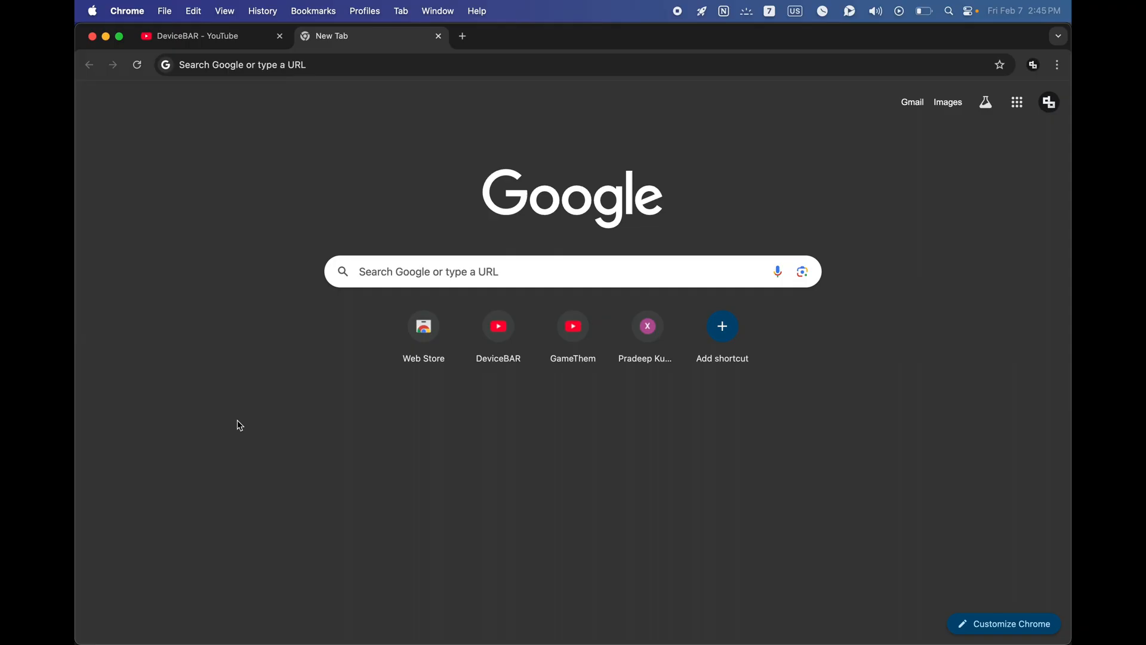